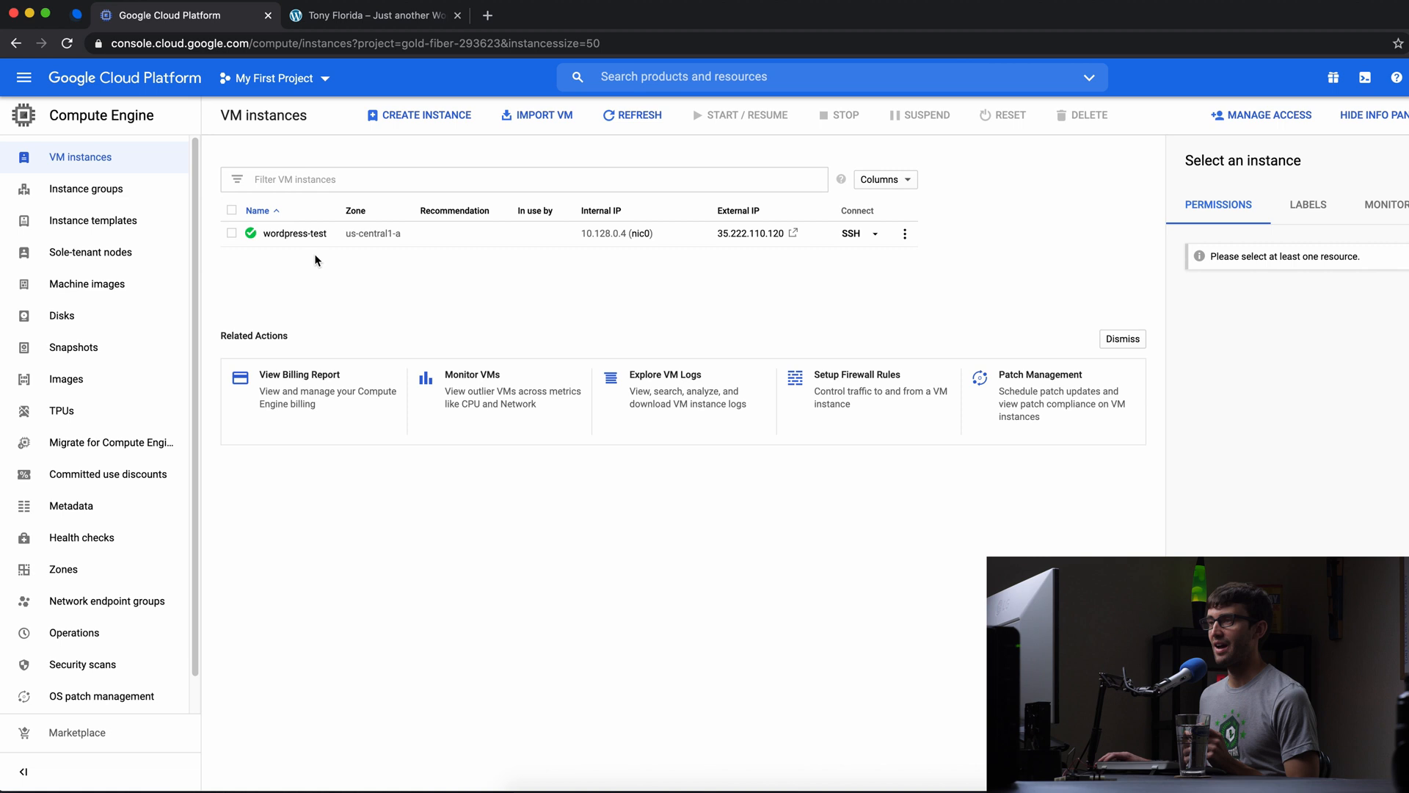
mouse_move(314, 255)
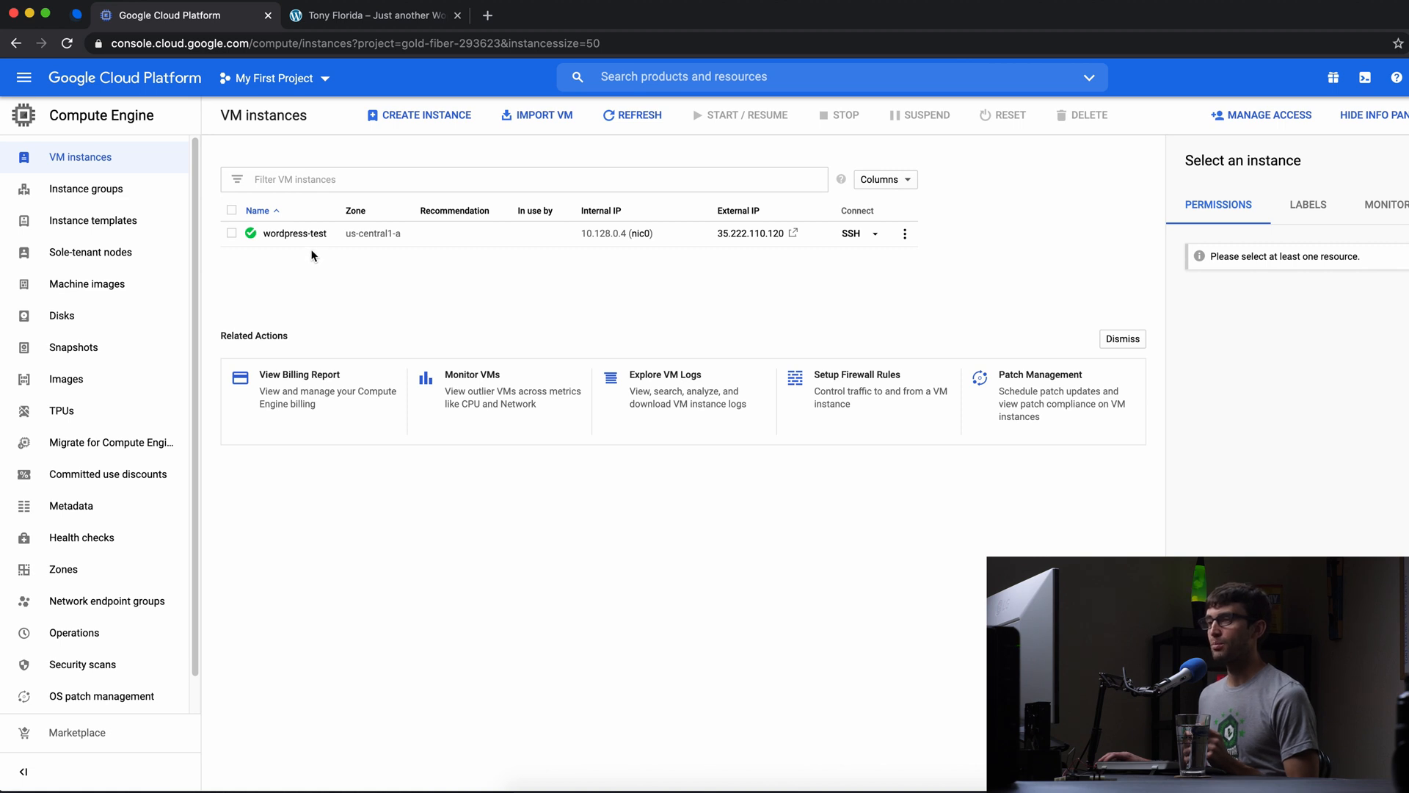
mouse_move(305, 235)
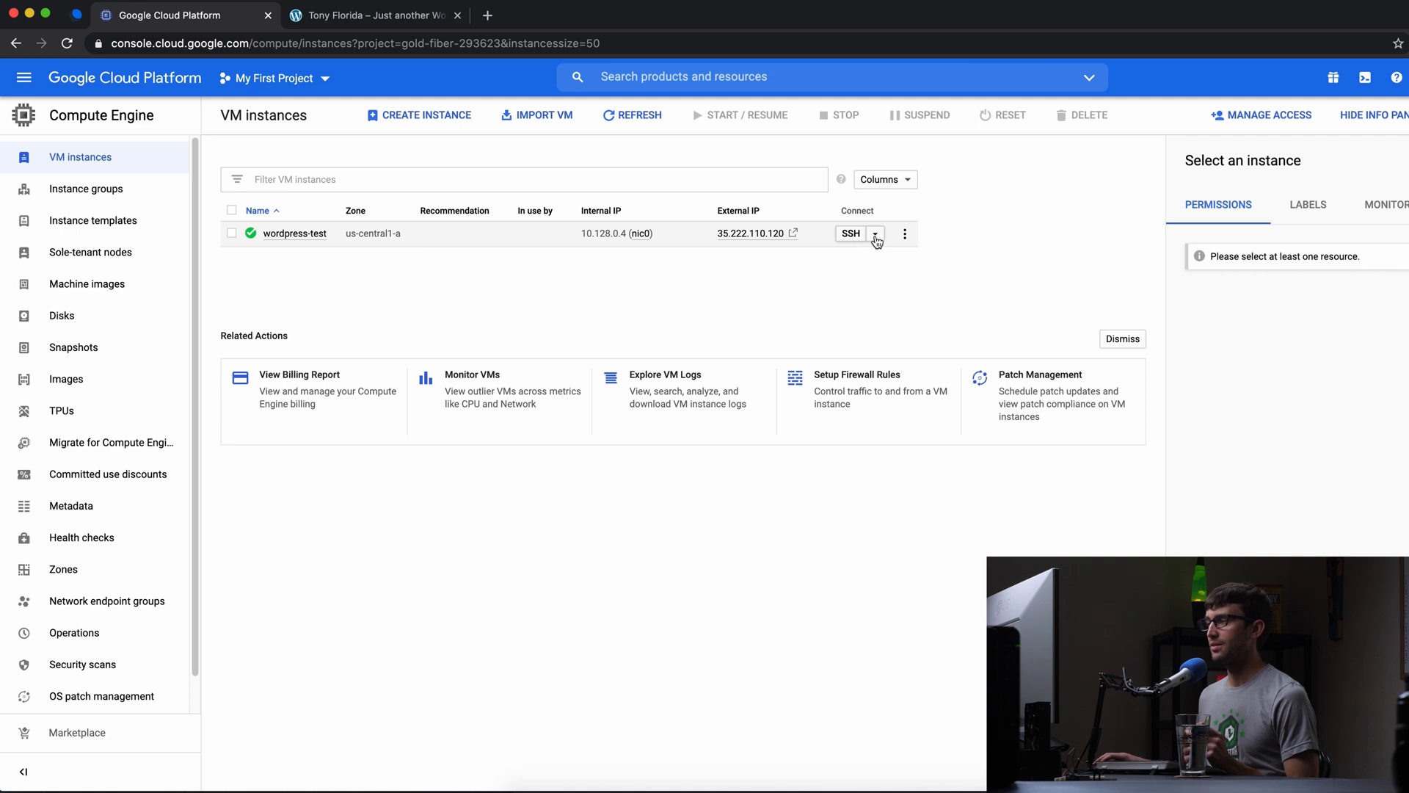
Step: Connect a browser SSH terminal to the wordpress-test VM and reach the Ubuntu prompt
left_click(876, 233)
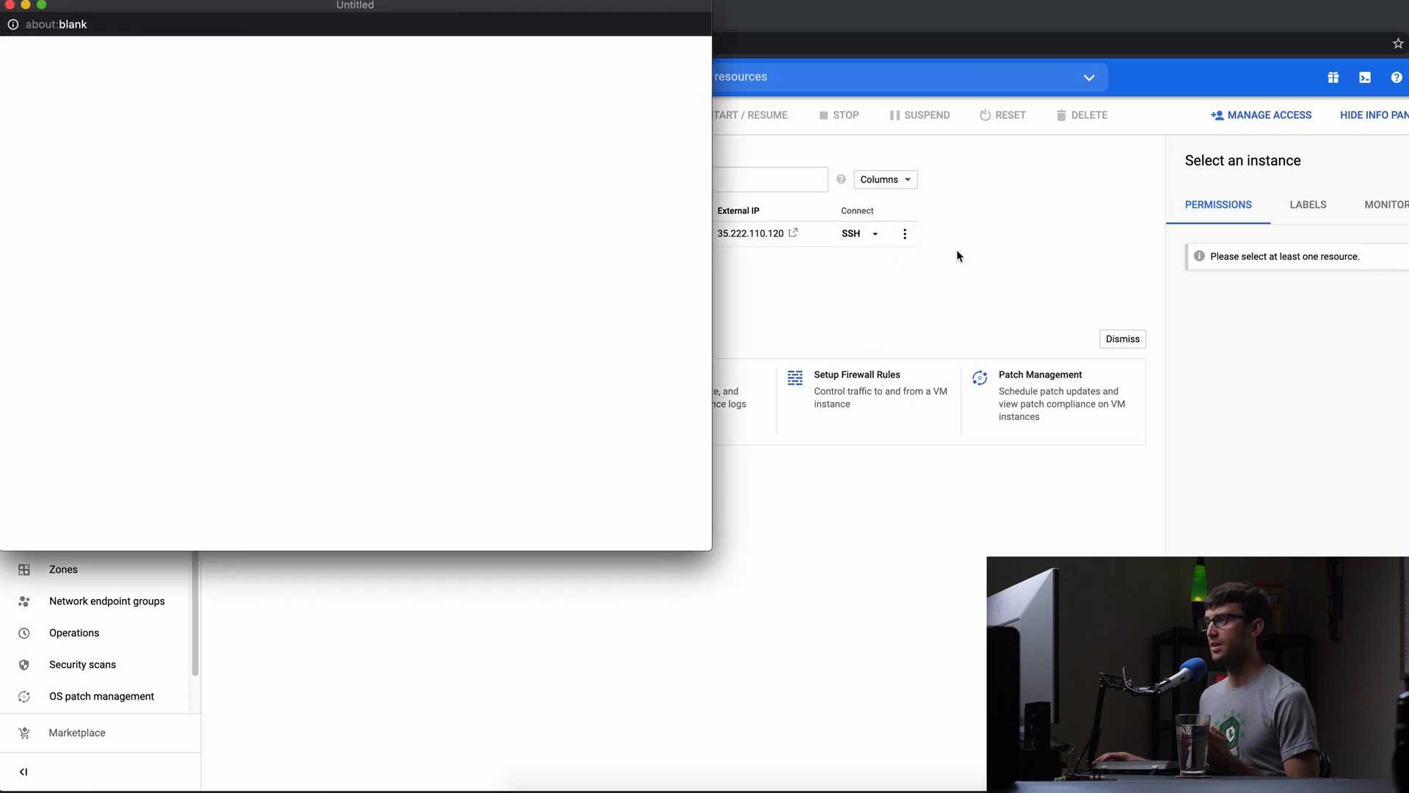
left_click(851, 234)
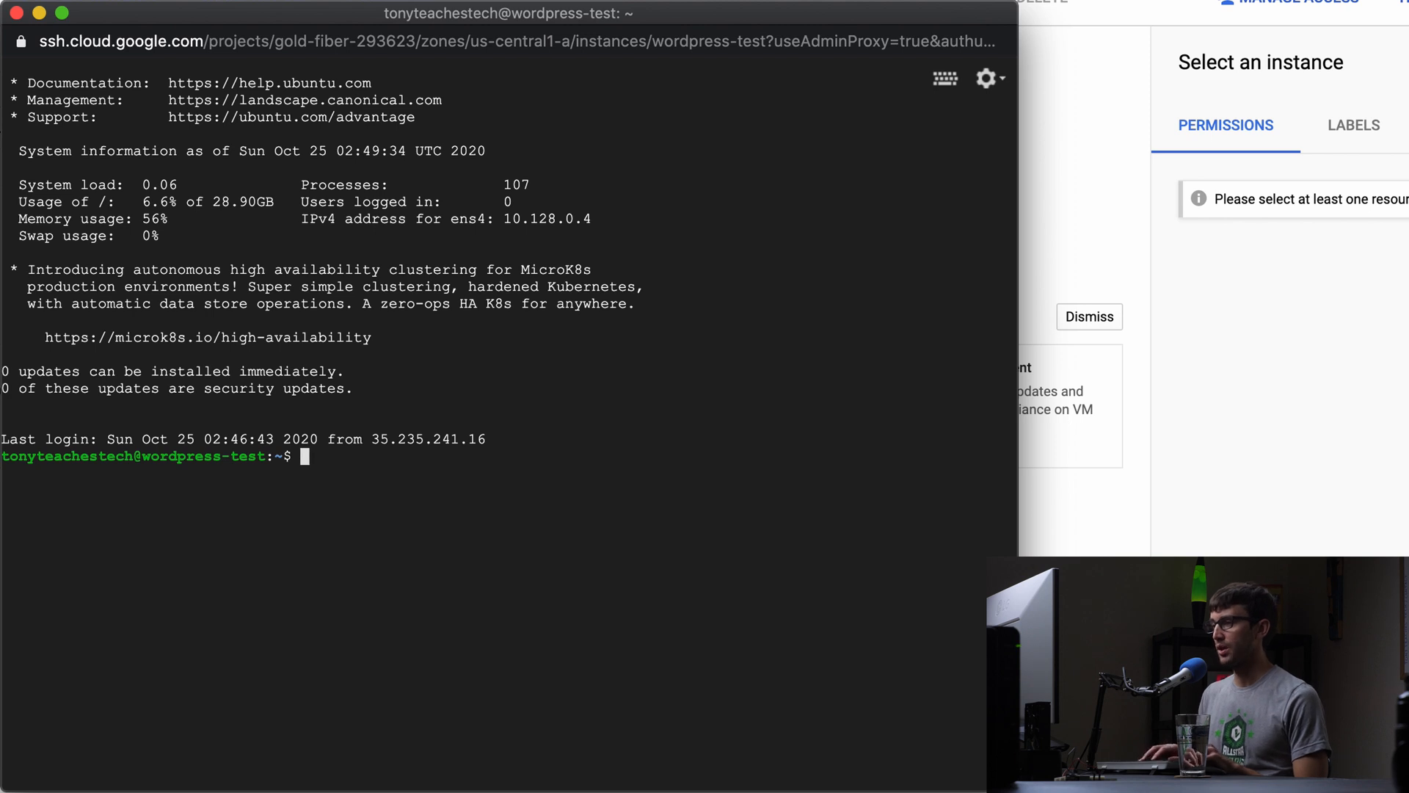
Step: Print /etc/nginx/sites-available/tonyflorida.me.conf with cat to review the port-80 server block
type("cat /etc/")
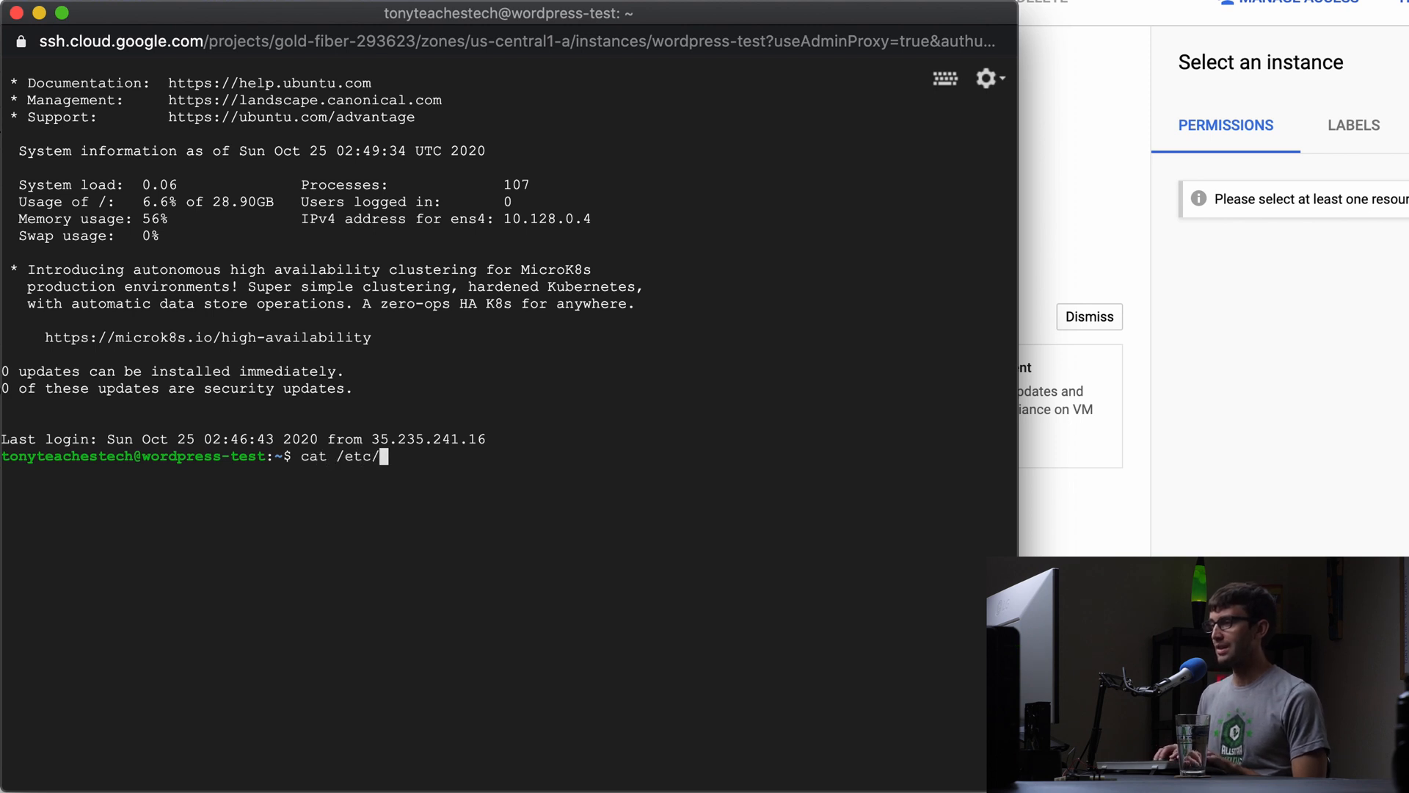
type("nginx/set")
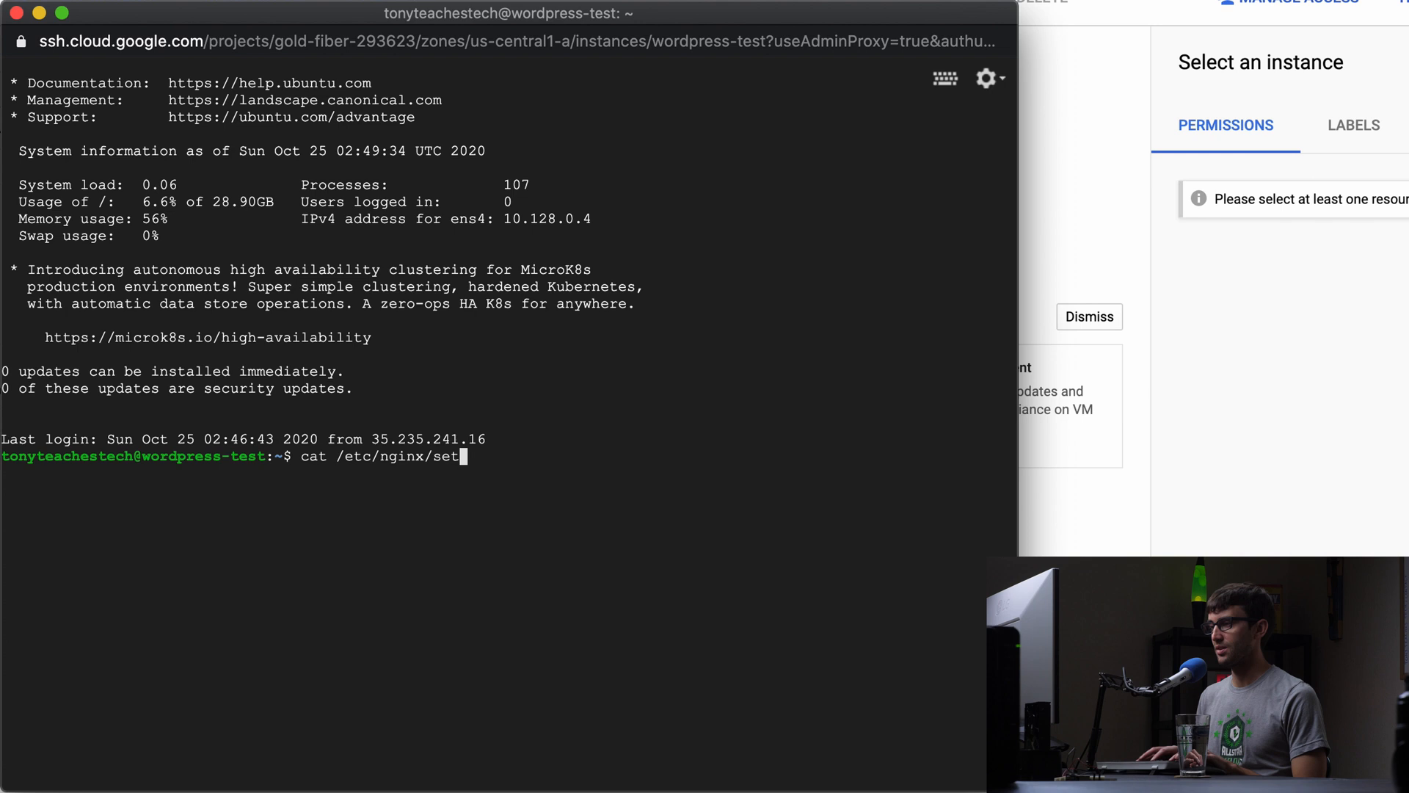
type("ites-available/")
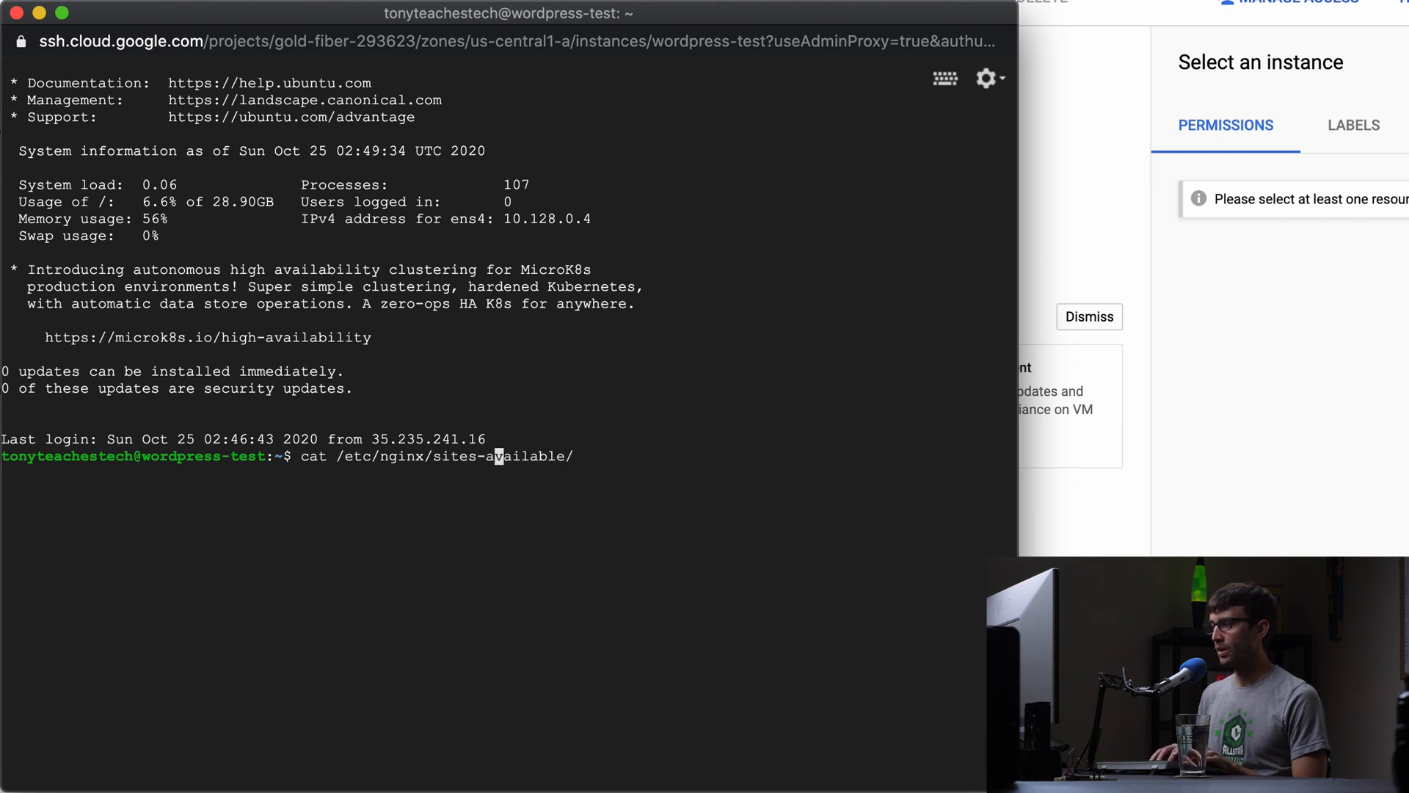
type("tonyflorida.me.conf")
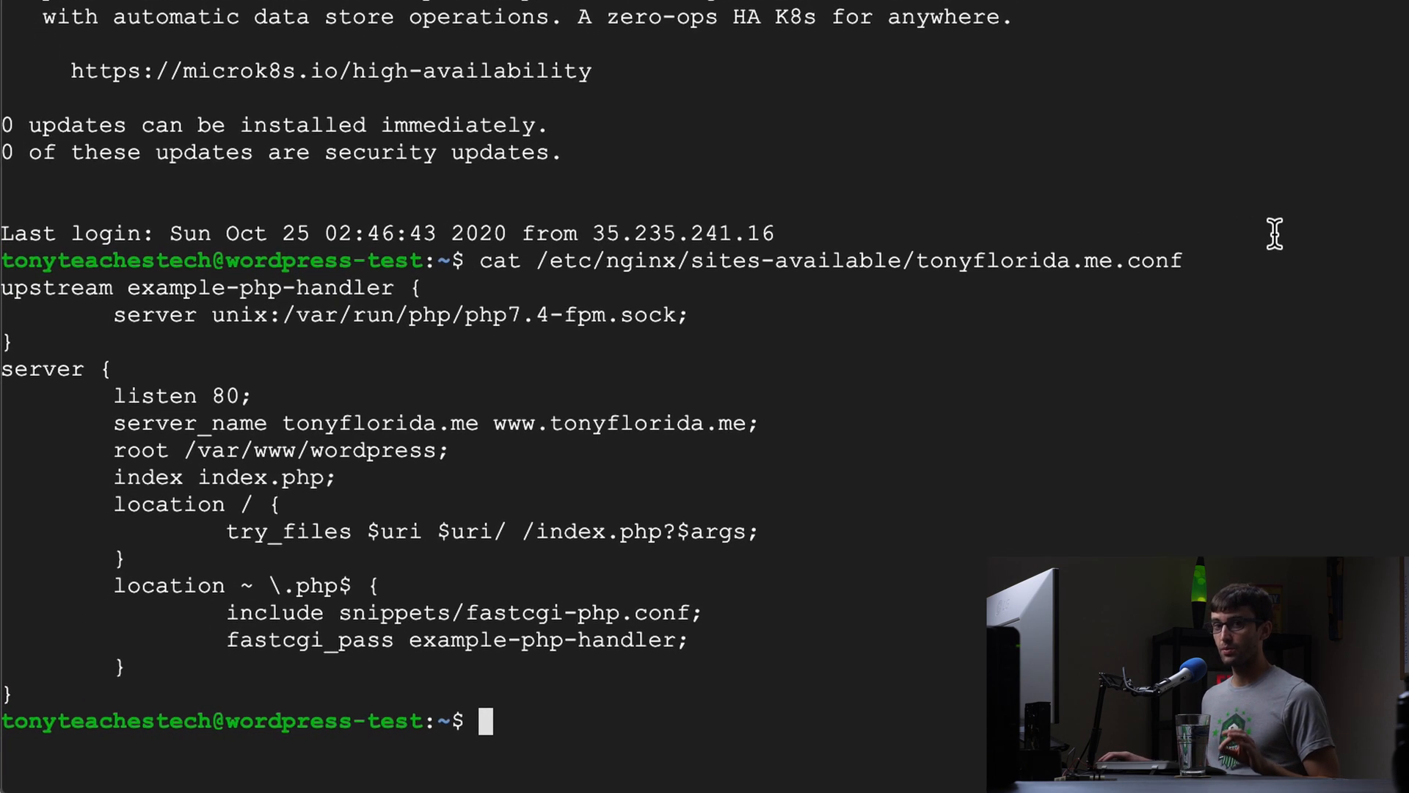
mouse_move(1269, 219)
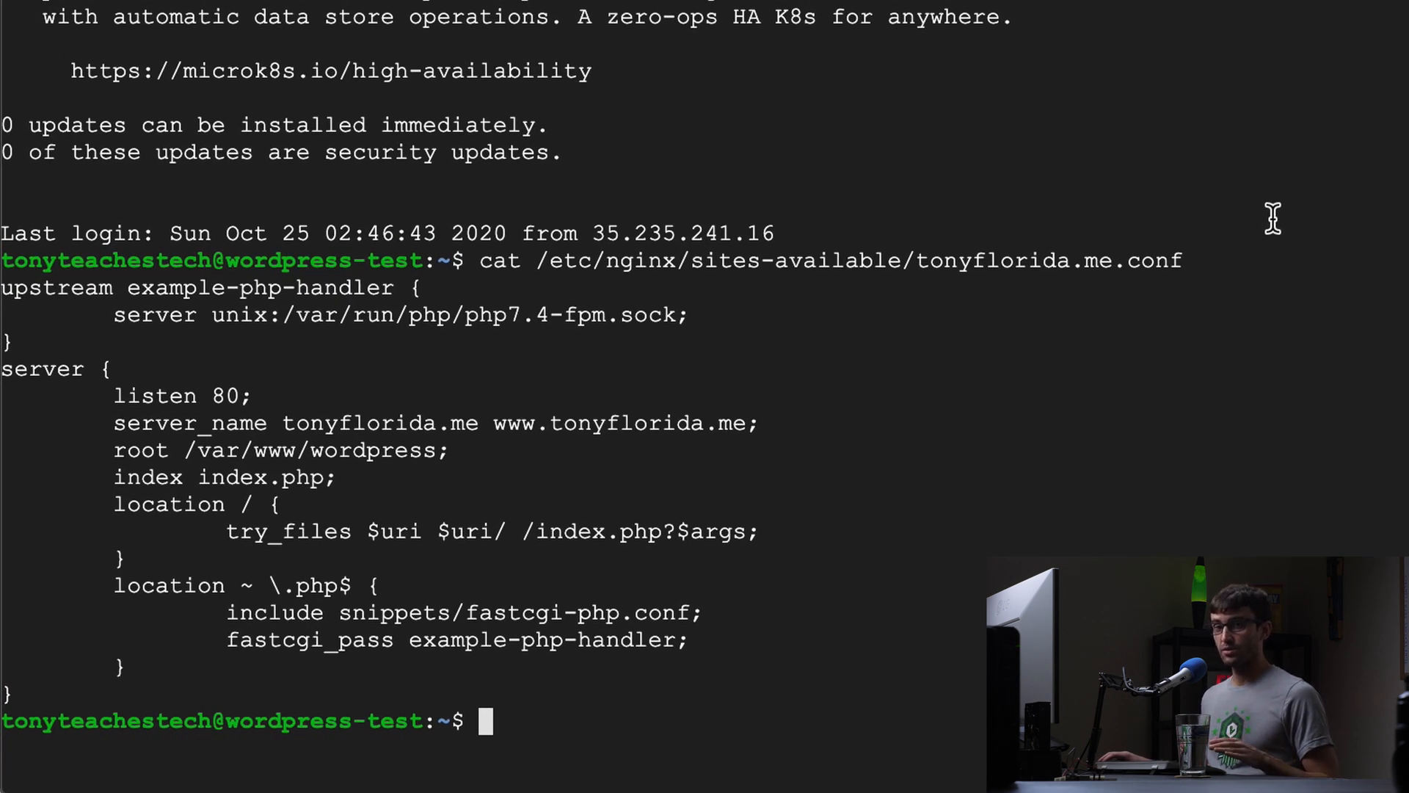
mouse_move(1254, 223)
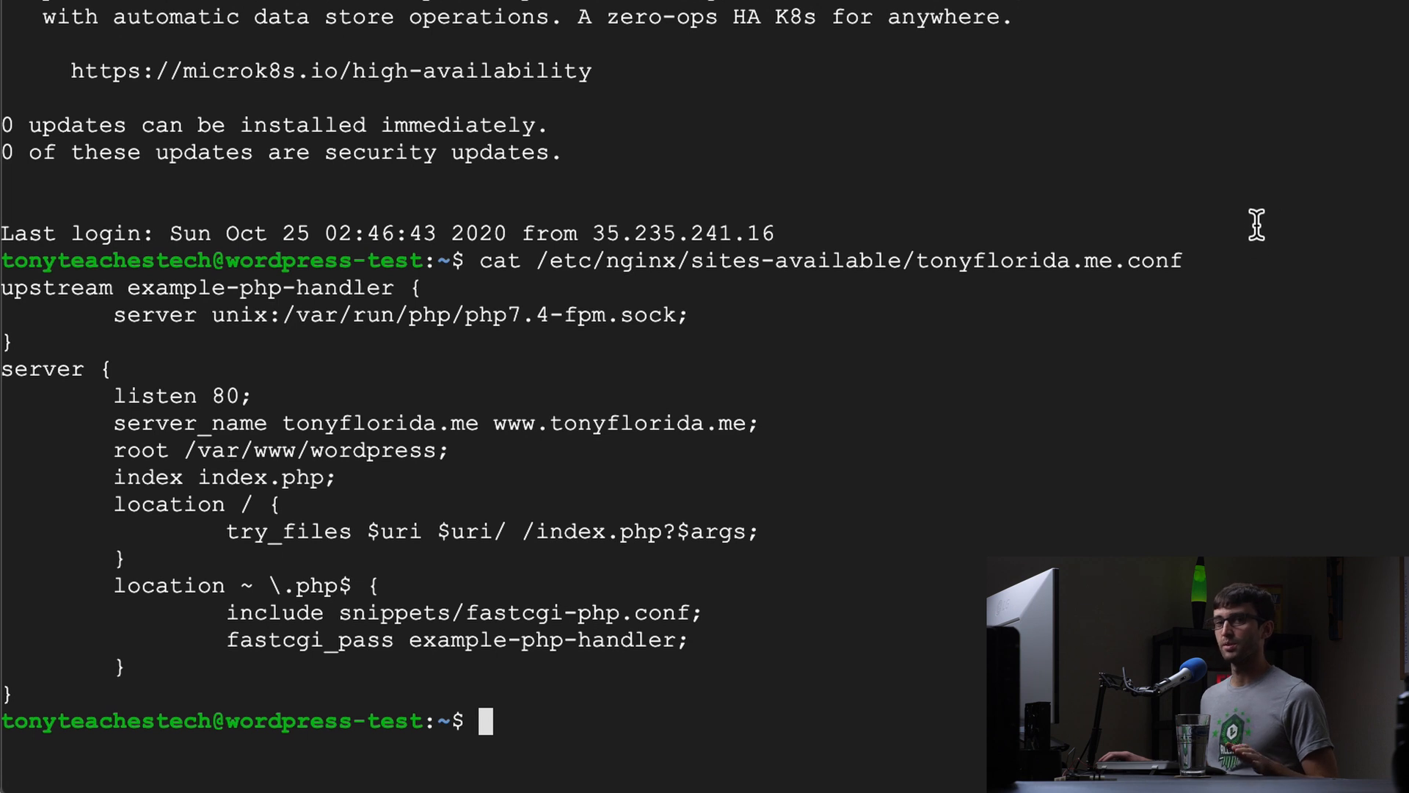
mouse_move(1240, 257)
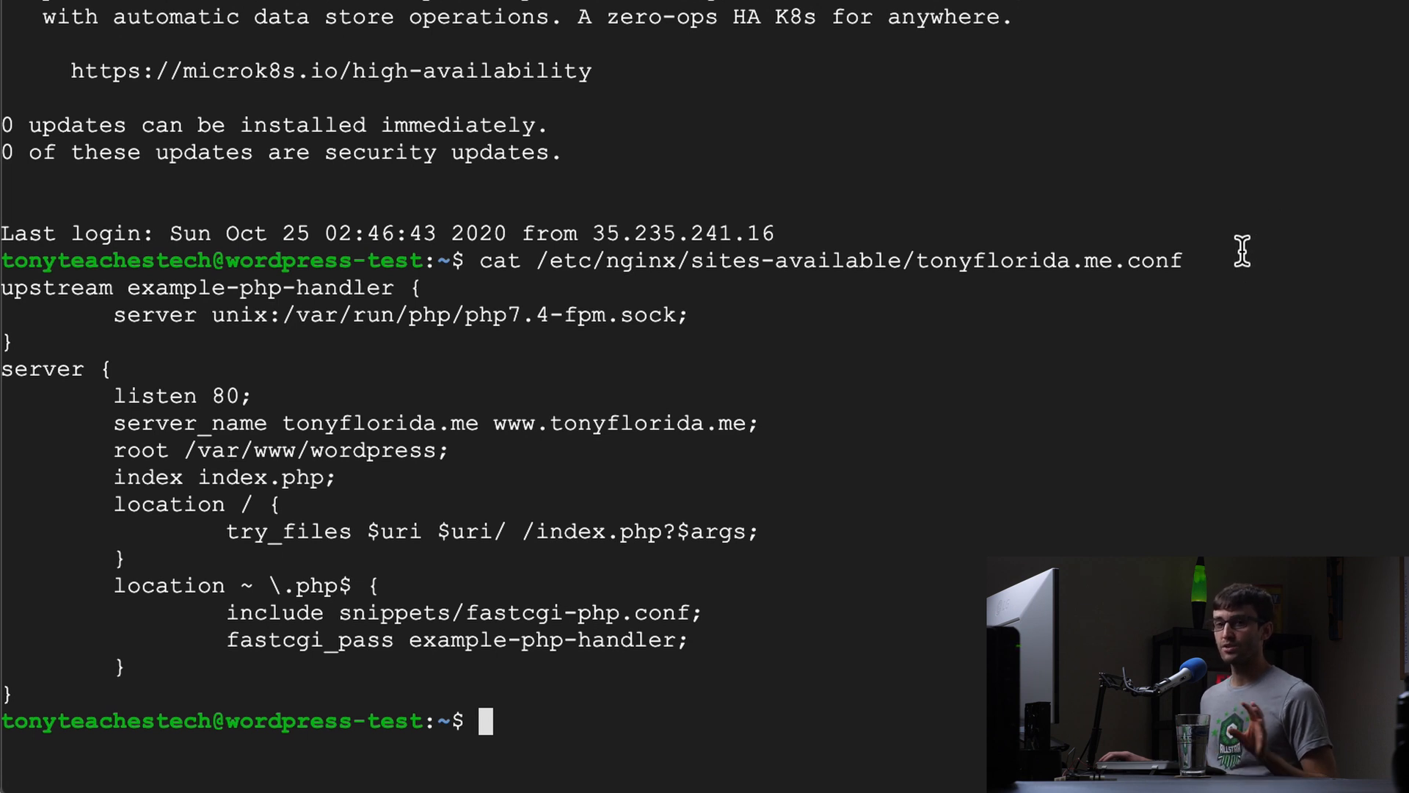
mouse_move(1236, 270)
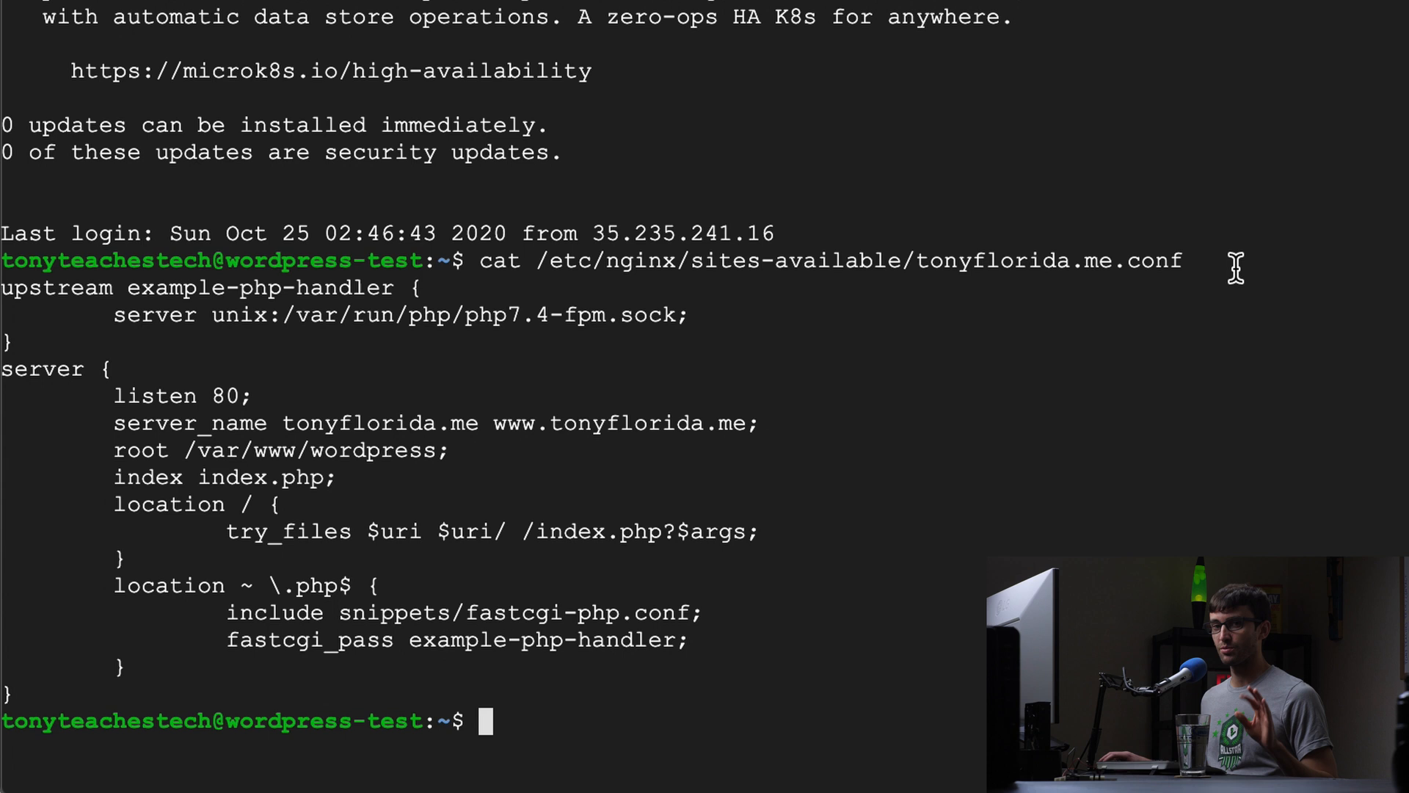
mouse_move(1224, 263)
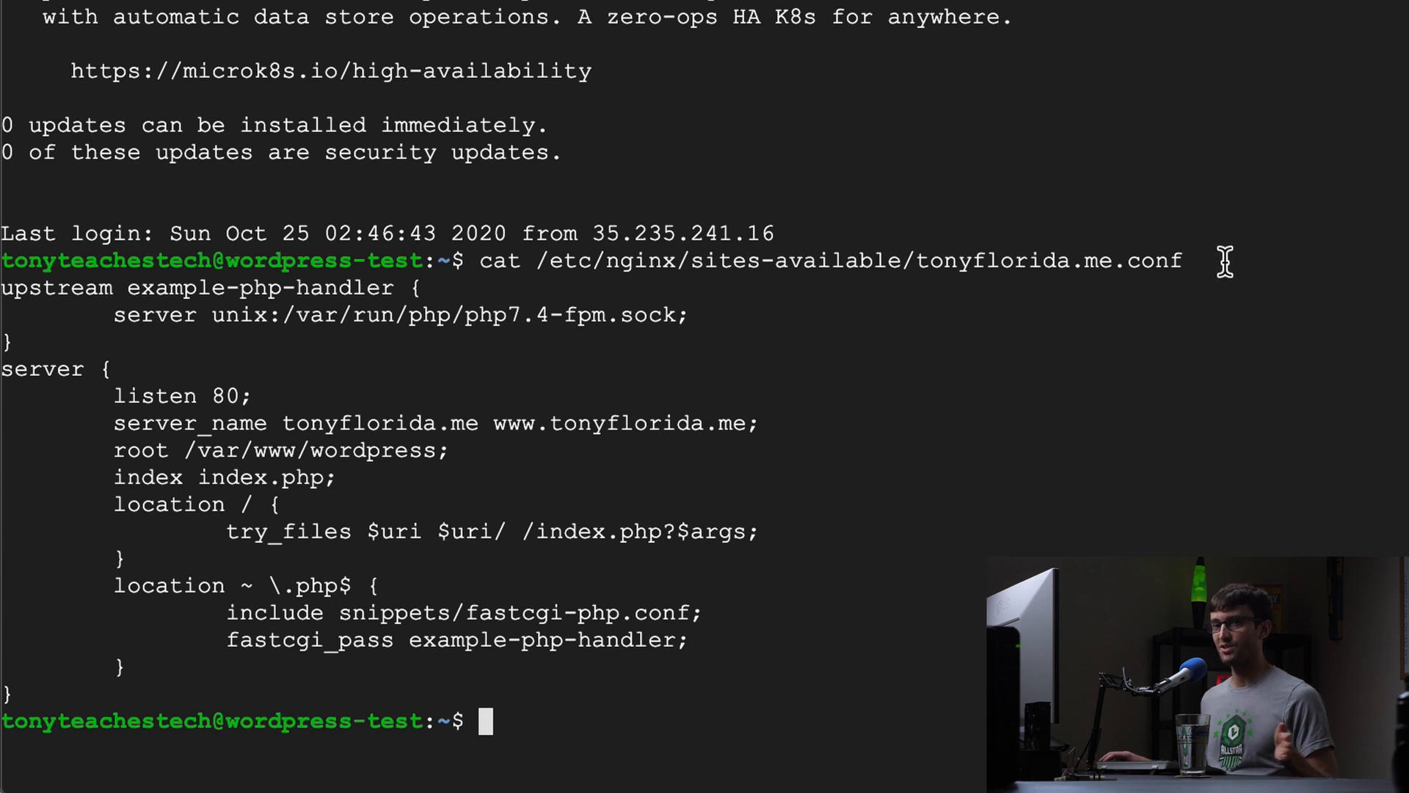
mouse_move(822, 394)
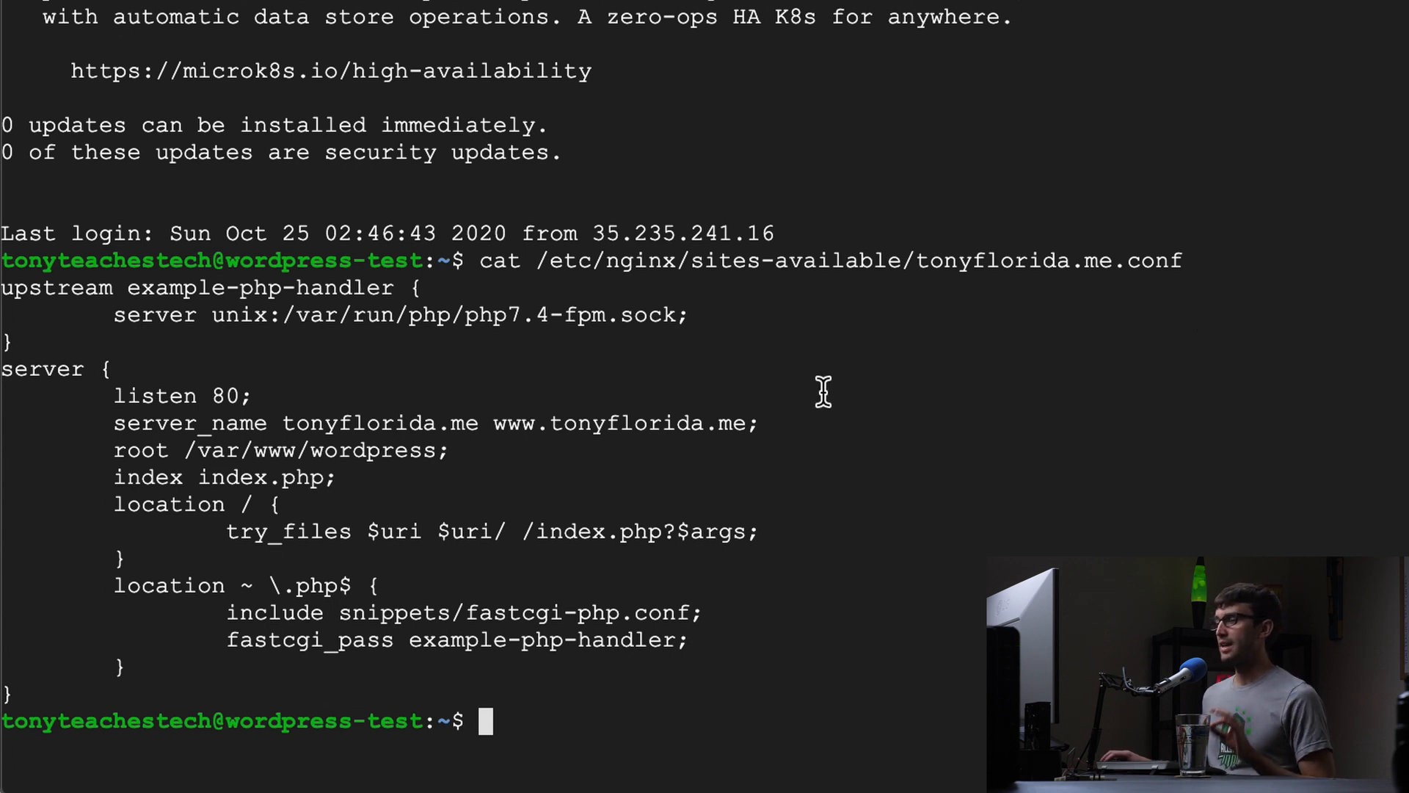
mouse_move(325, 423)
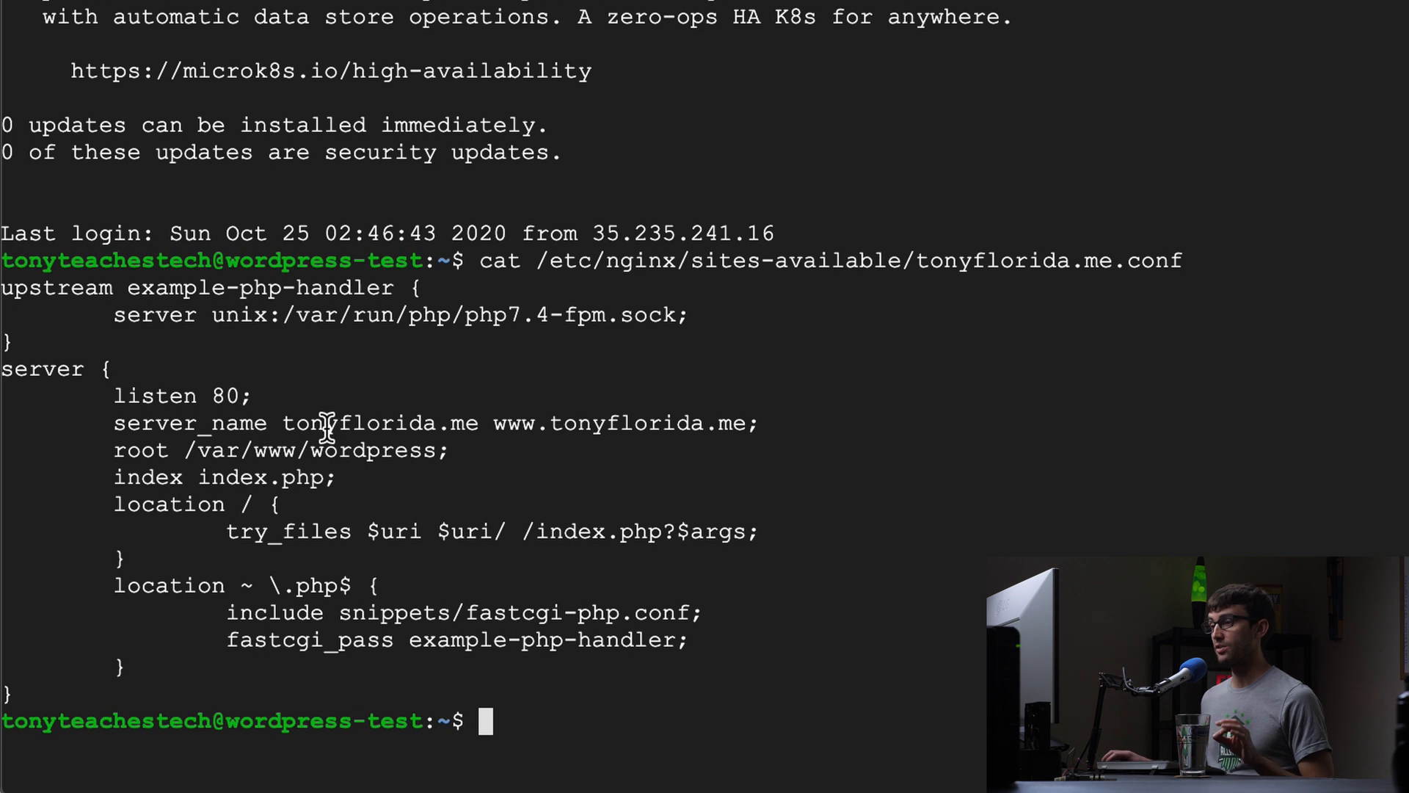
double_click(352, 422)
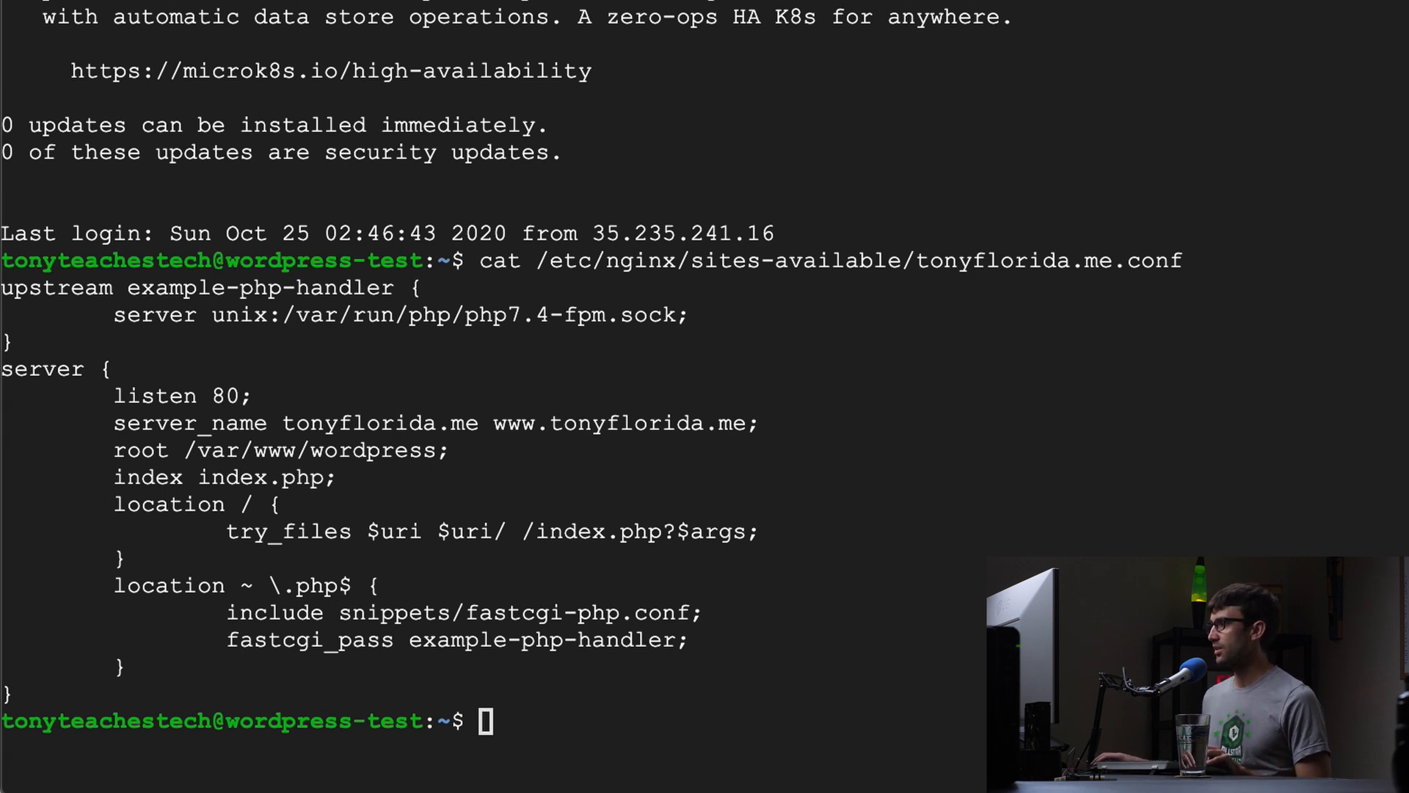
Step: Install certbot and python3-certbot-nginx via apt-get after the python-certbot-nginx package fails
type("sudo apt-get install certbot python-certbot-nginx")
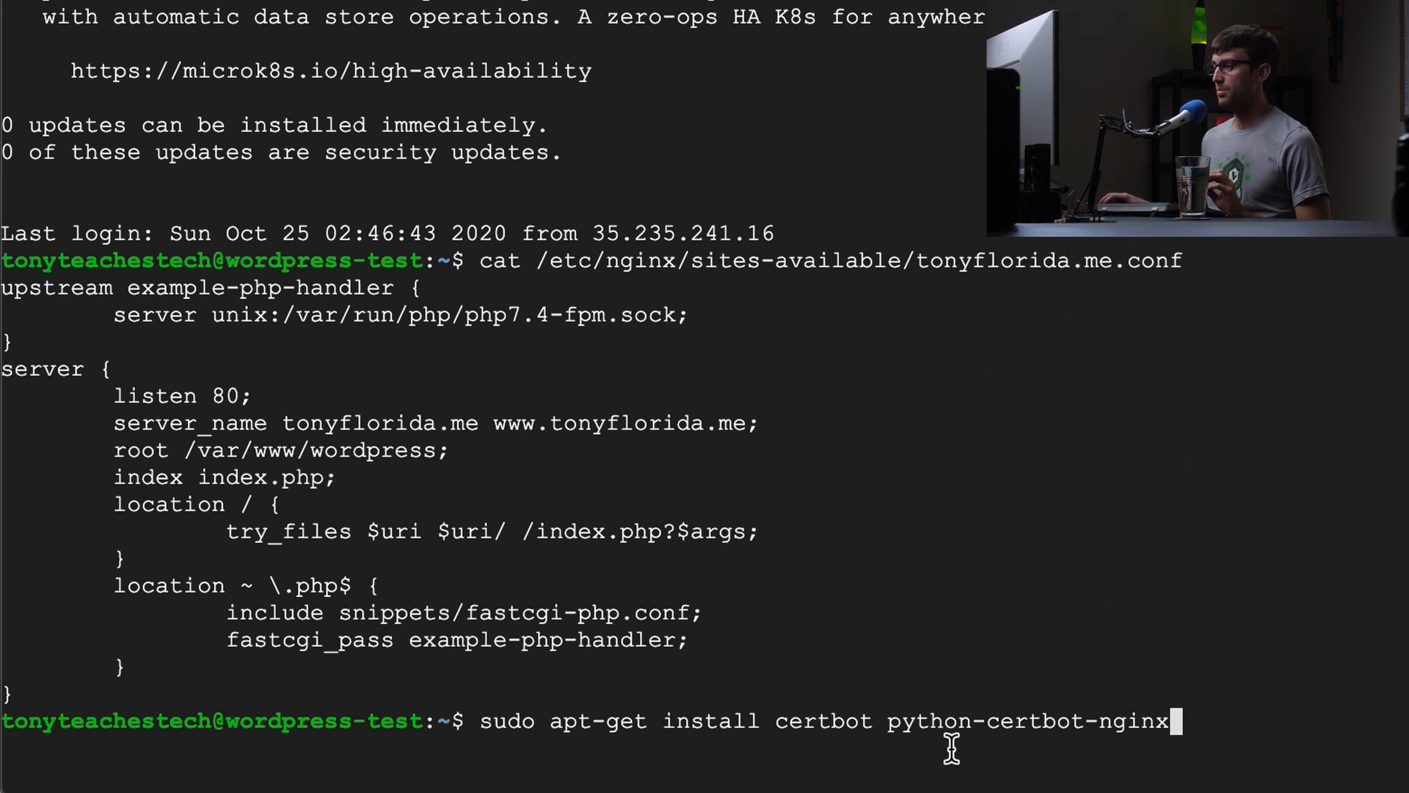
mouse_move(1359, 723)
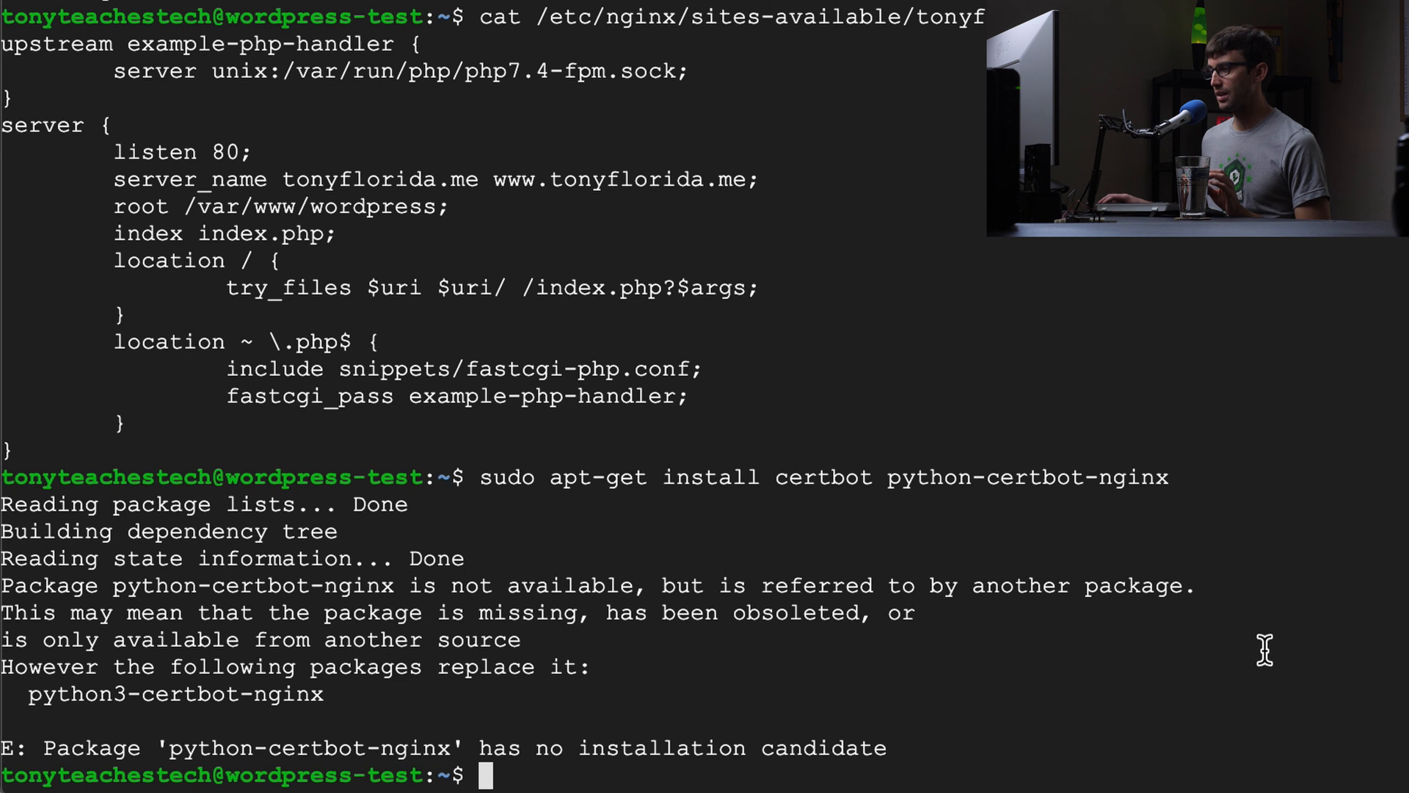
mouse_move(1259, 661)
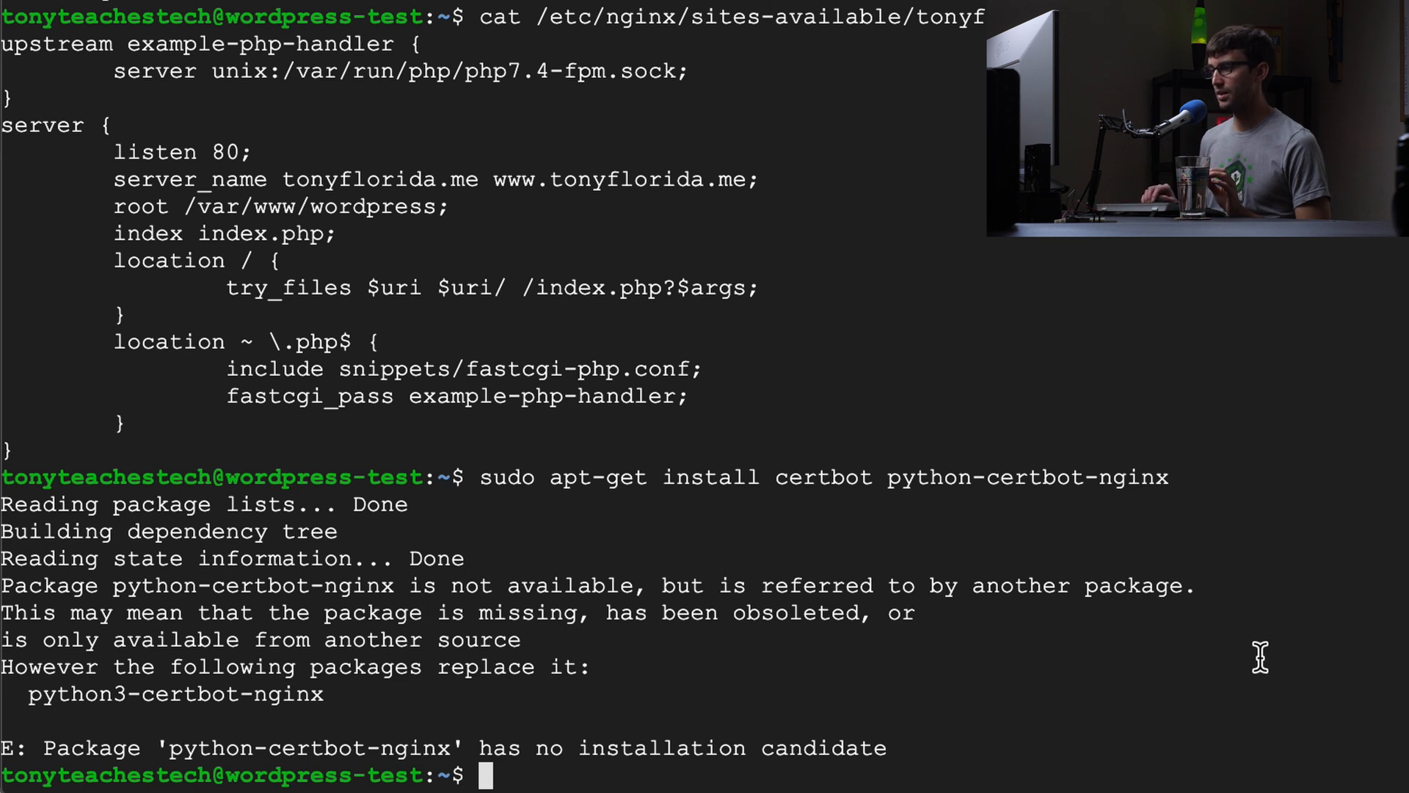
type("sudo apt-get install certbot python-certbot-nginx")
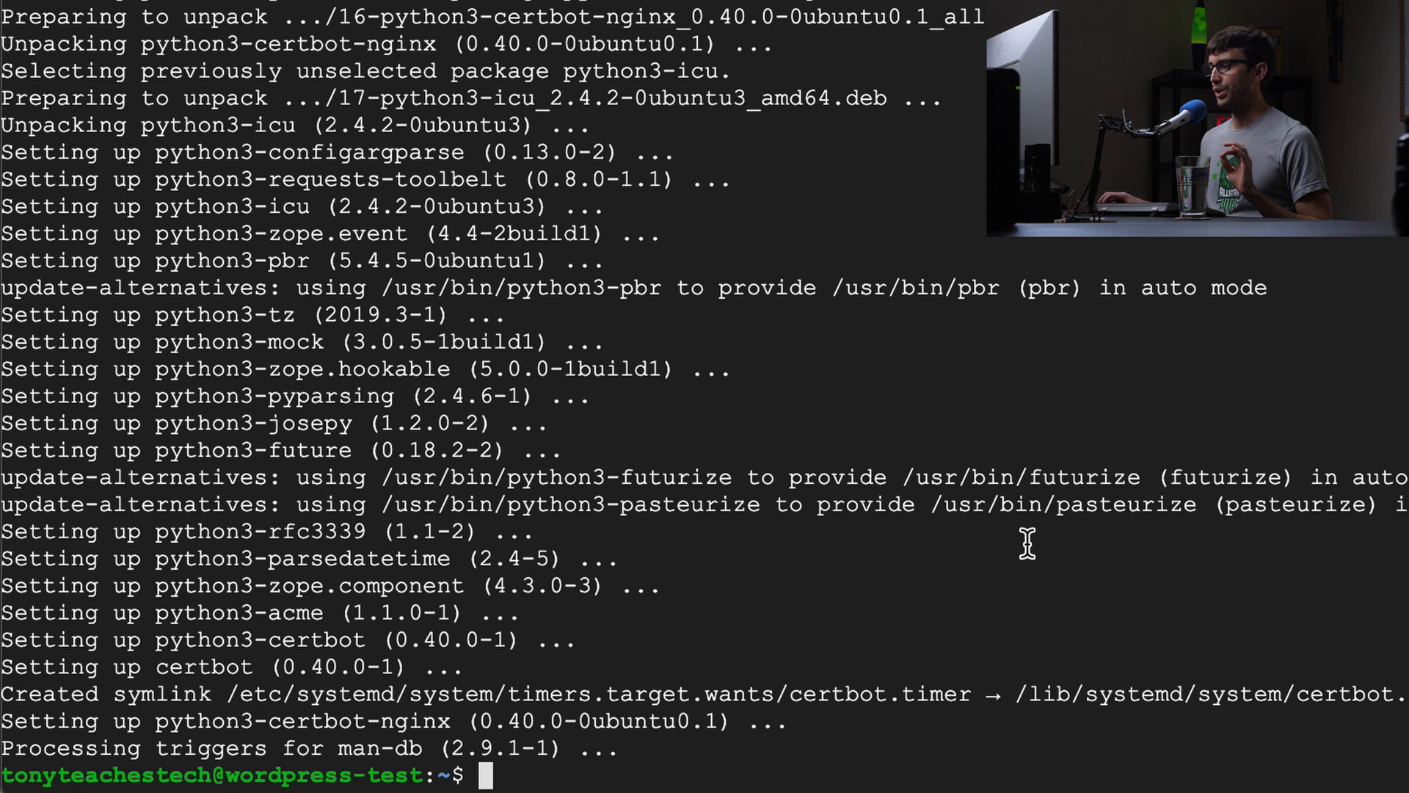
Step: Run sudo certbot --nginx, enter the tony@ contact email and agree to the Terms of Service with 'a'
type("sudo certbot --nginx")
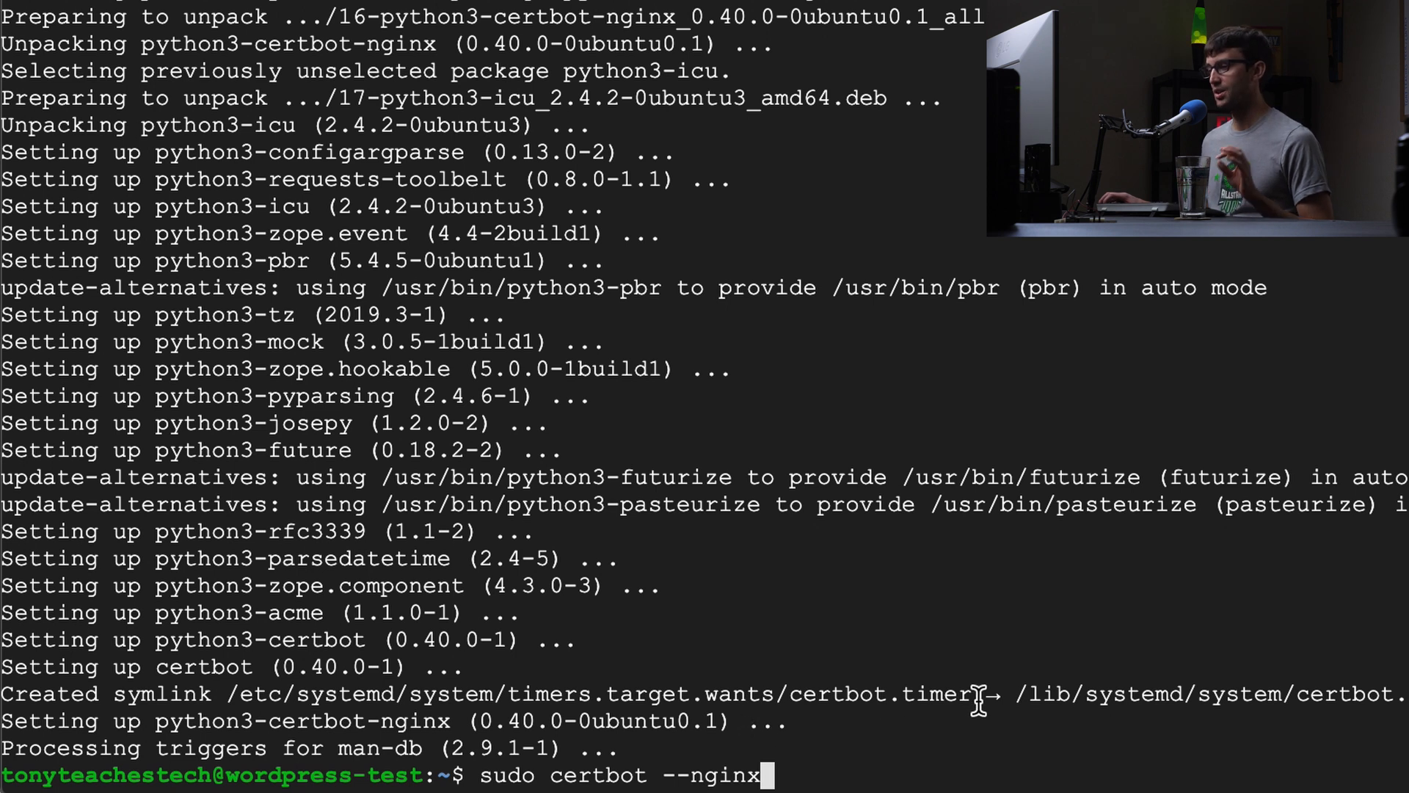
mouse_move(1056, 702)
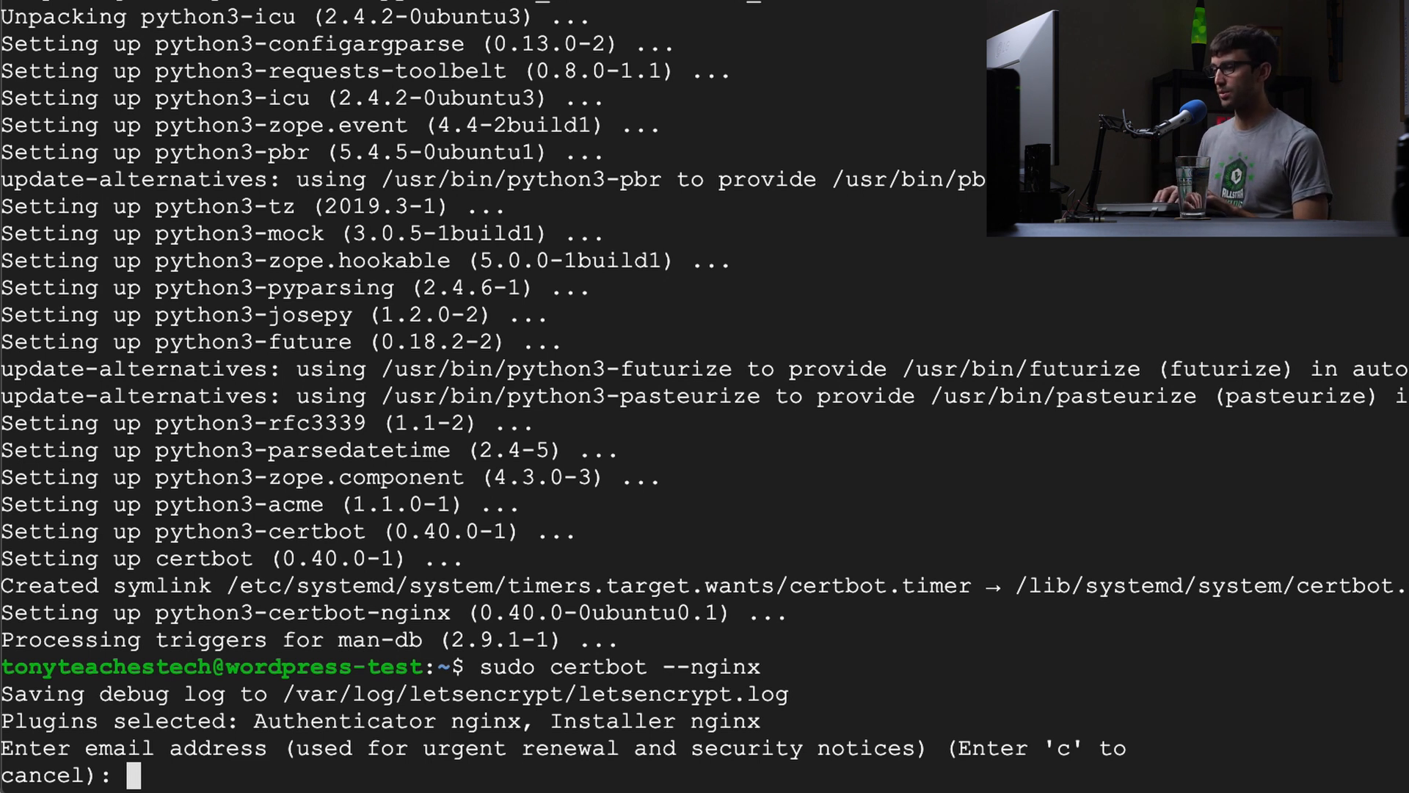
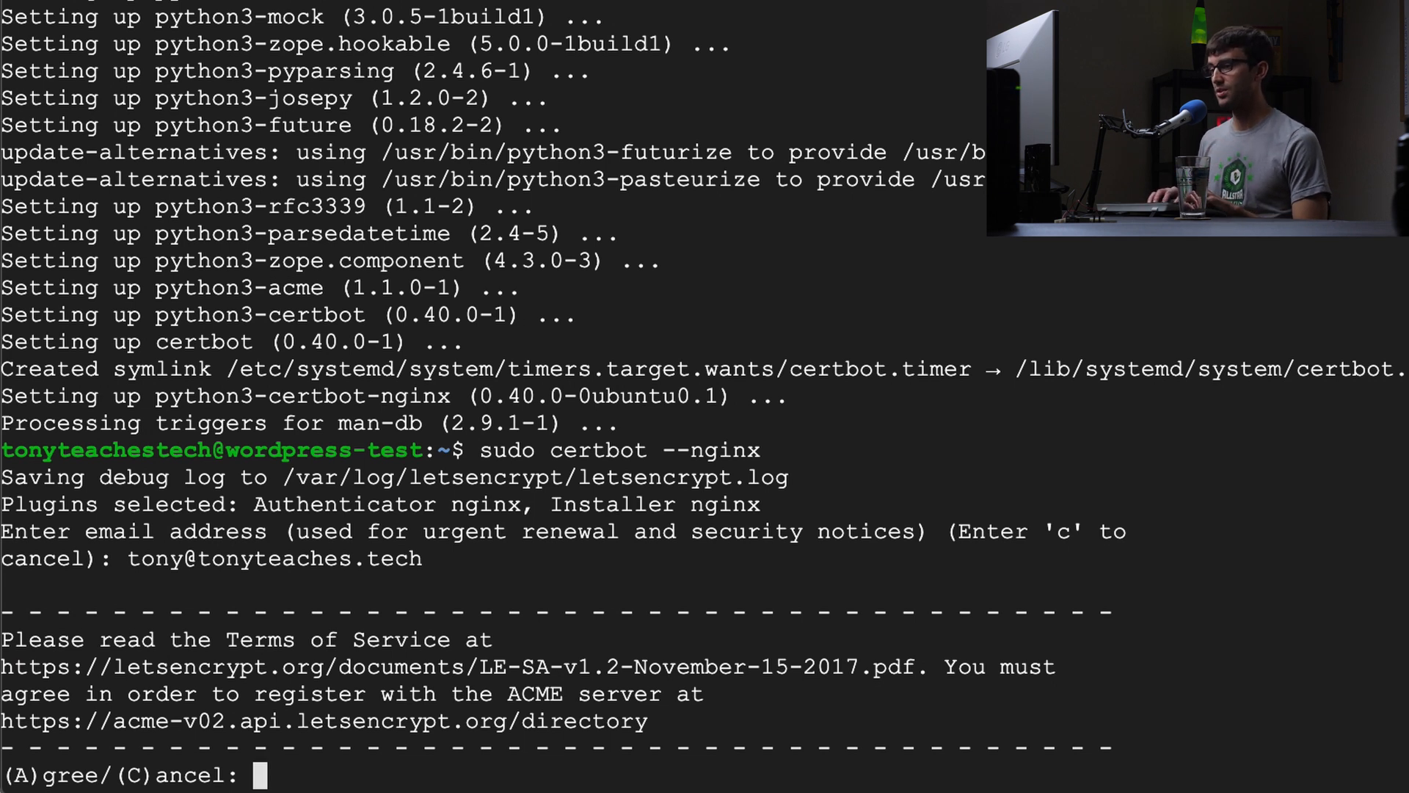
type("a")
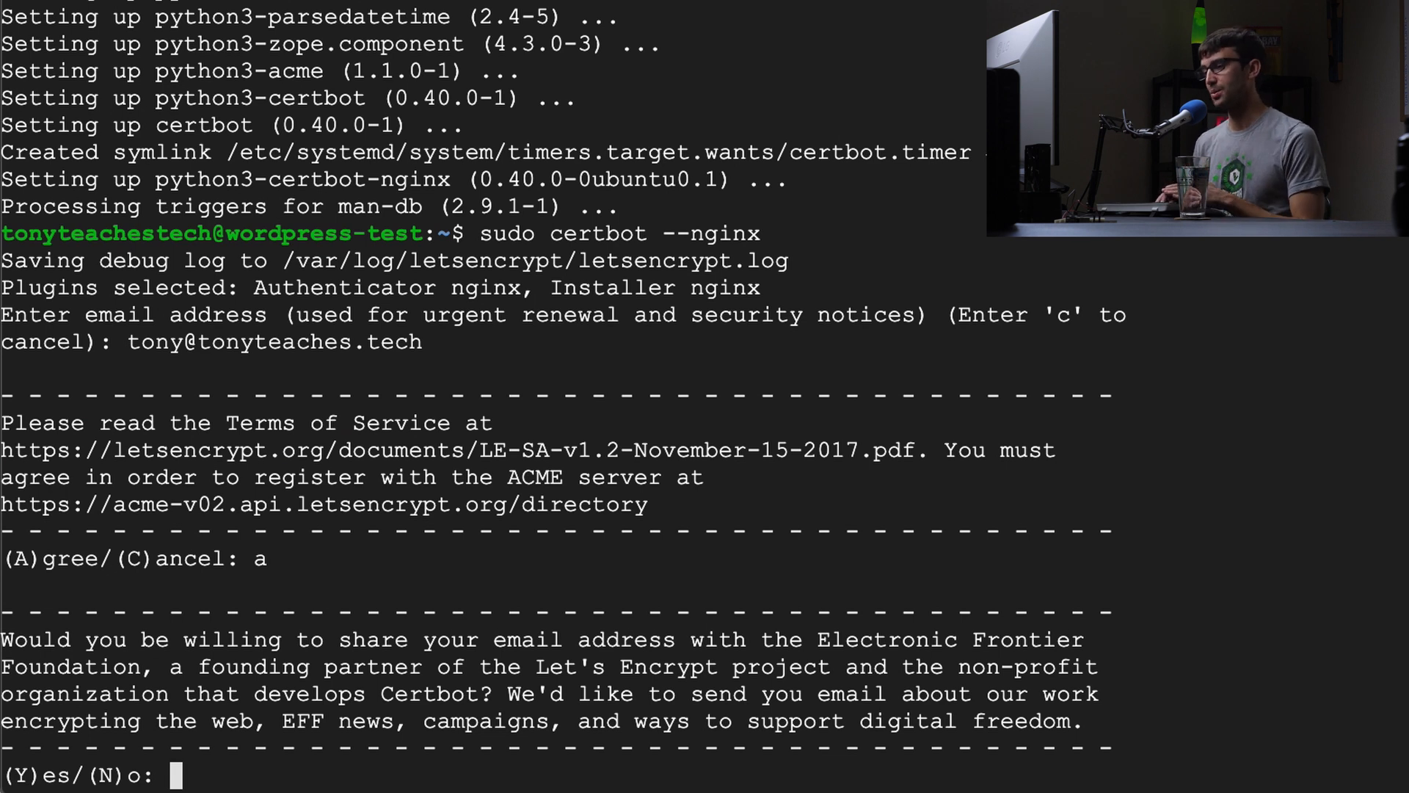
Step: Decline EFF sharing, issue certificates for both domains and choose option 2 to redirect HTTP to HTTPS
type("n")
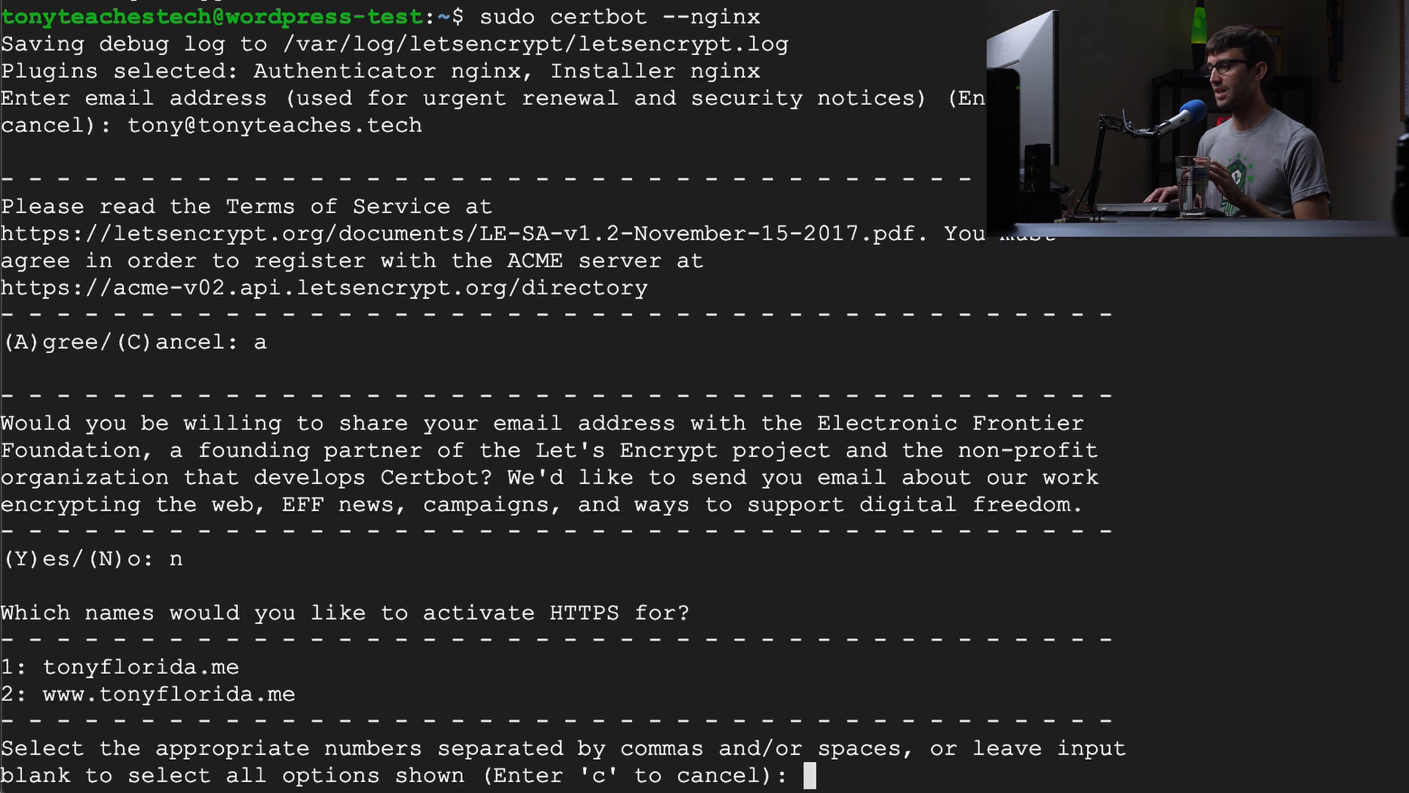
mouse_move(390, 693)
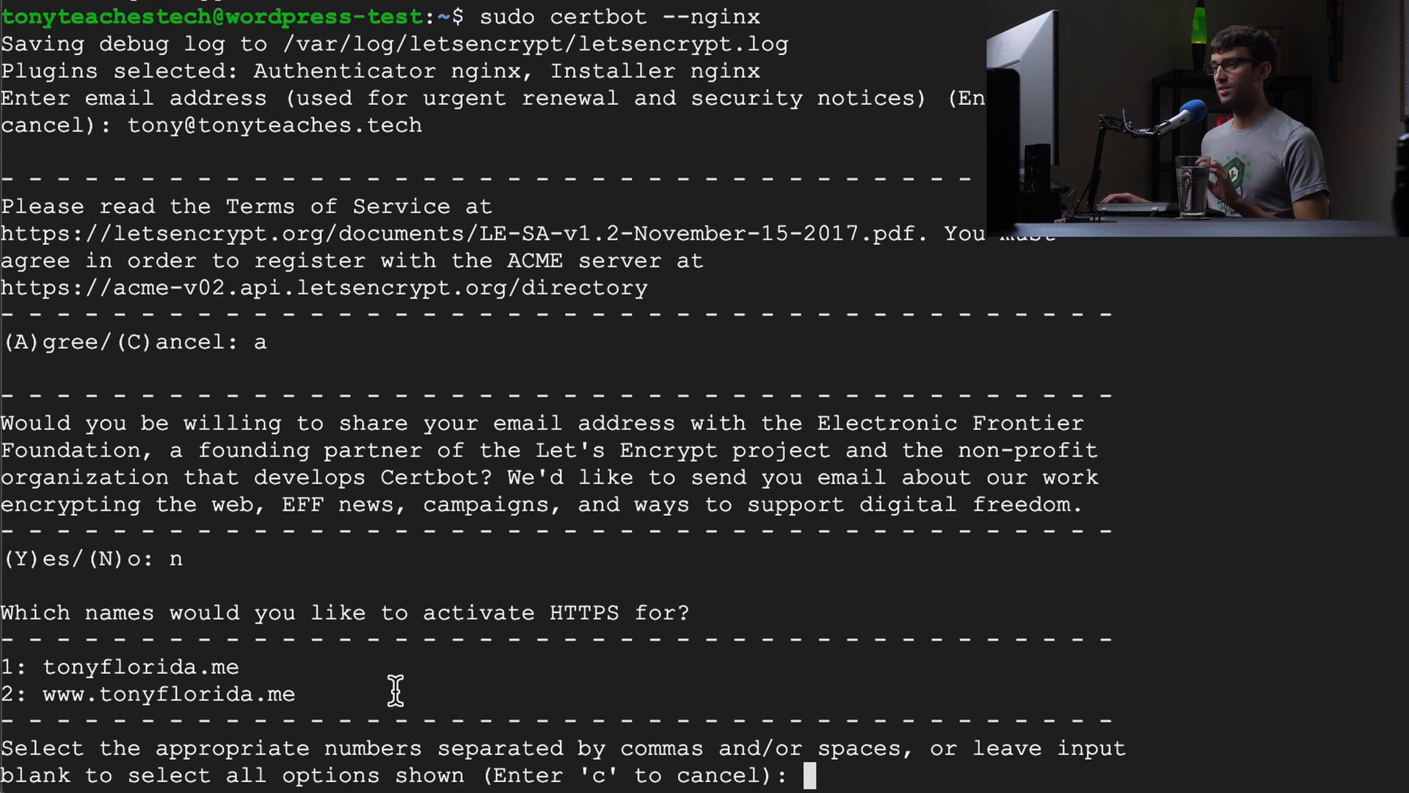
mouse_move(228, 696)
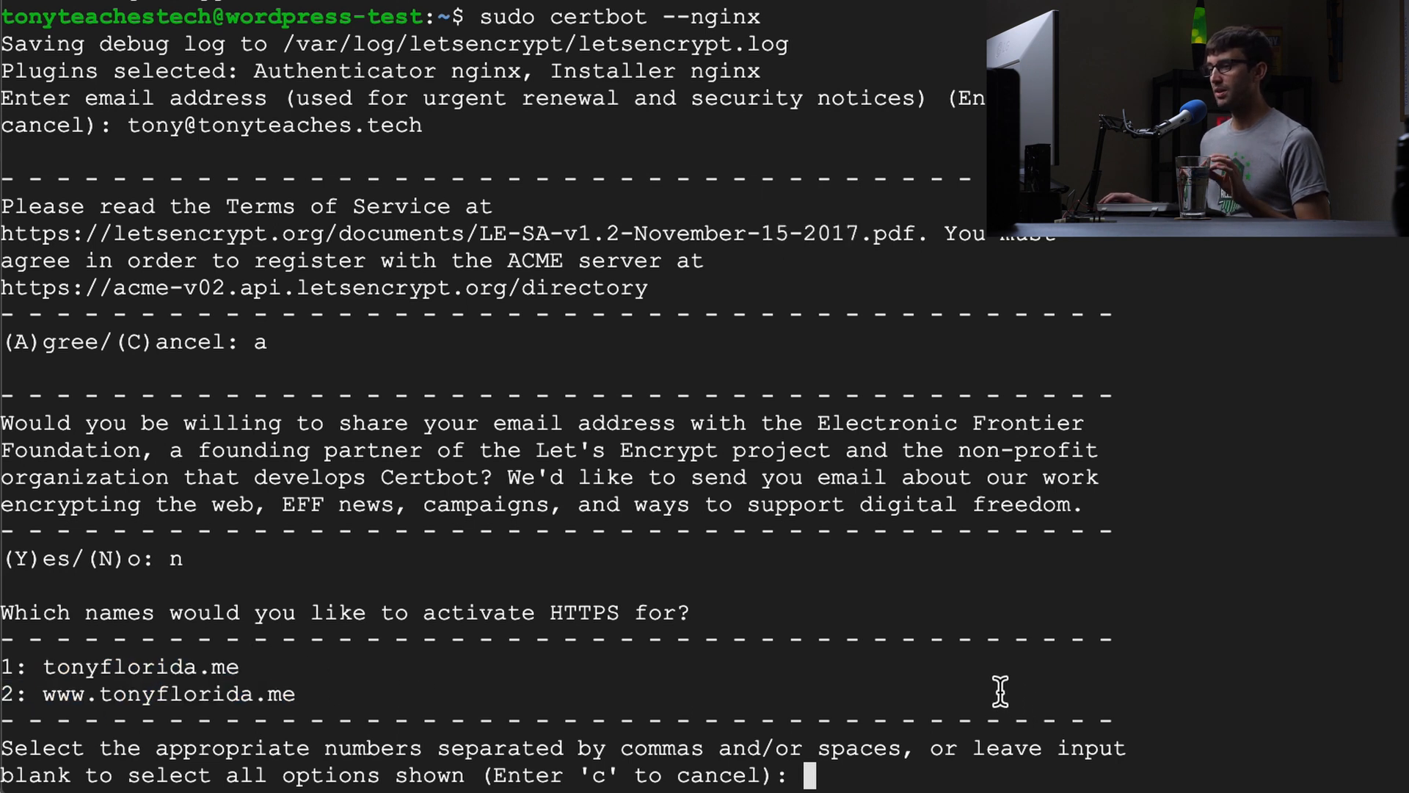
mouse_move(546, 679)
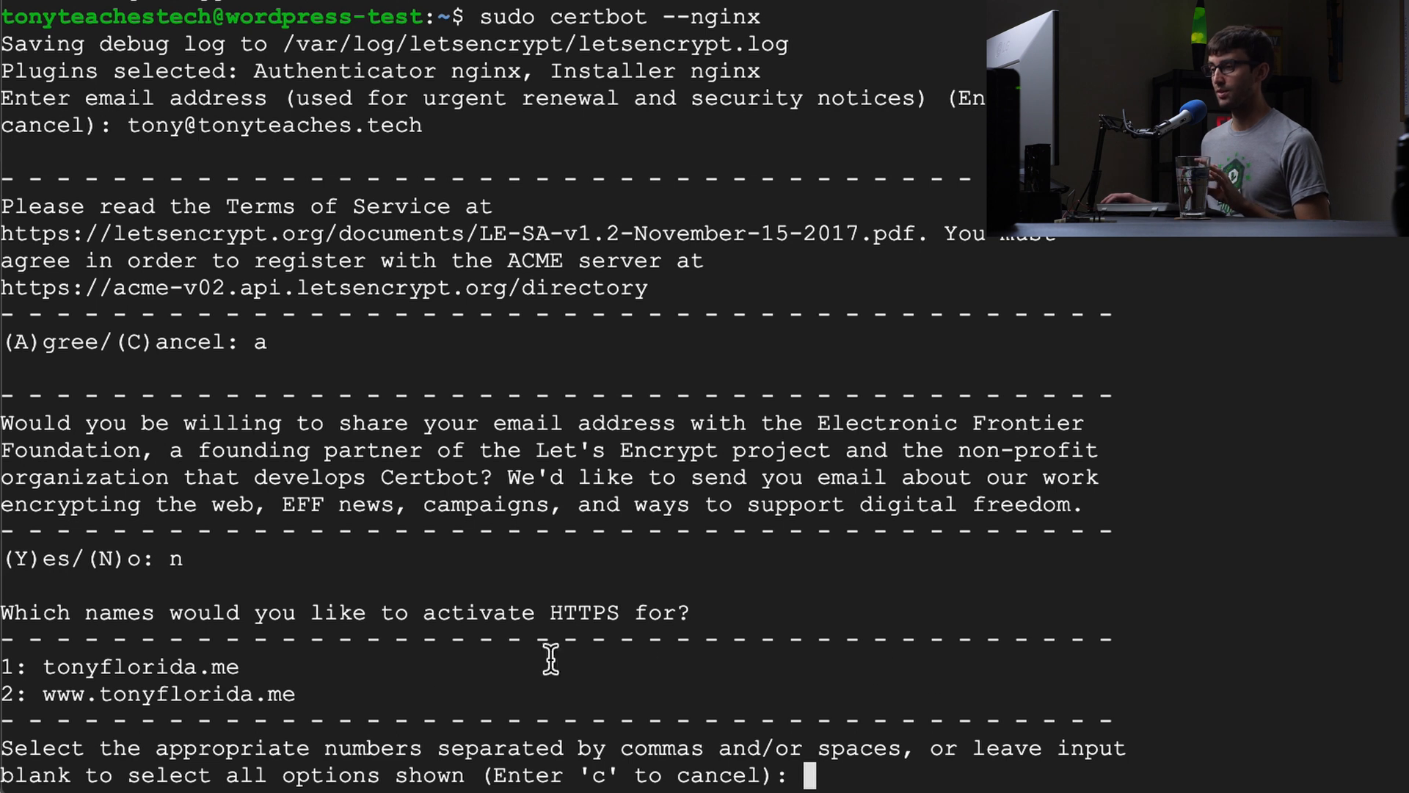
mouse_move(461, 673)
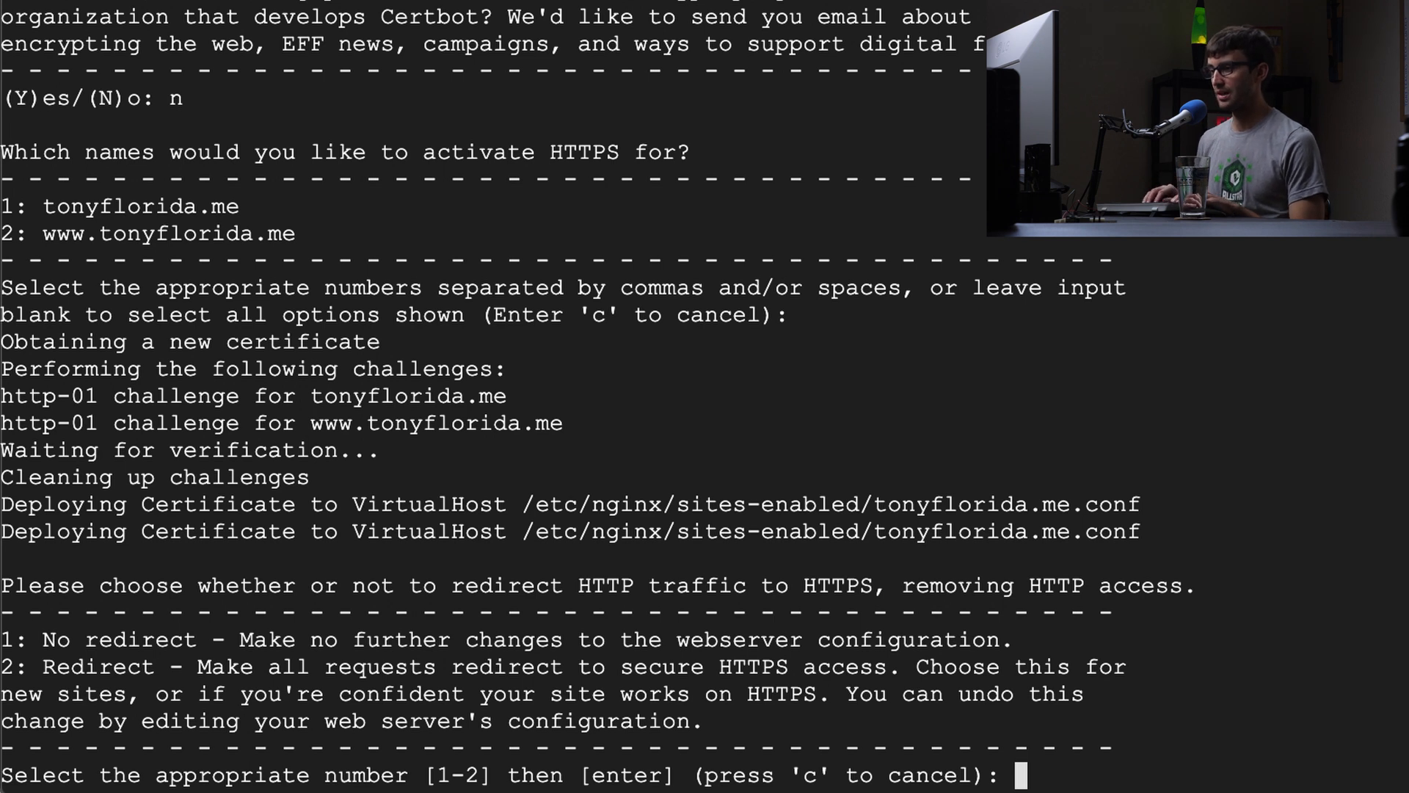
type("2")
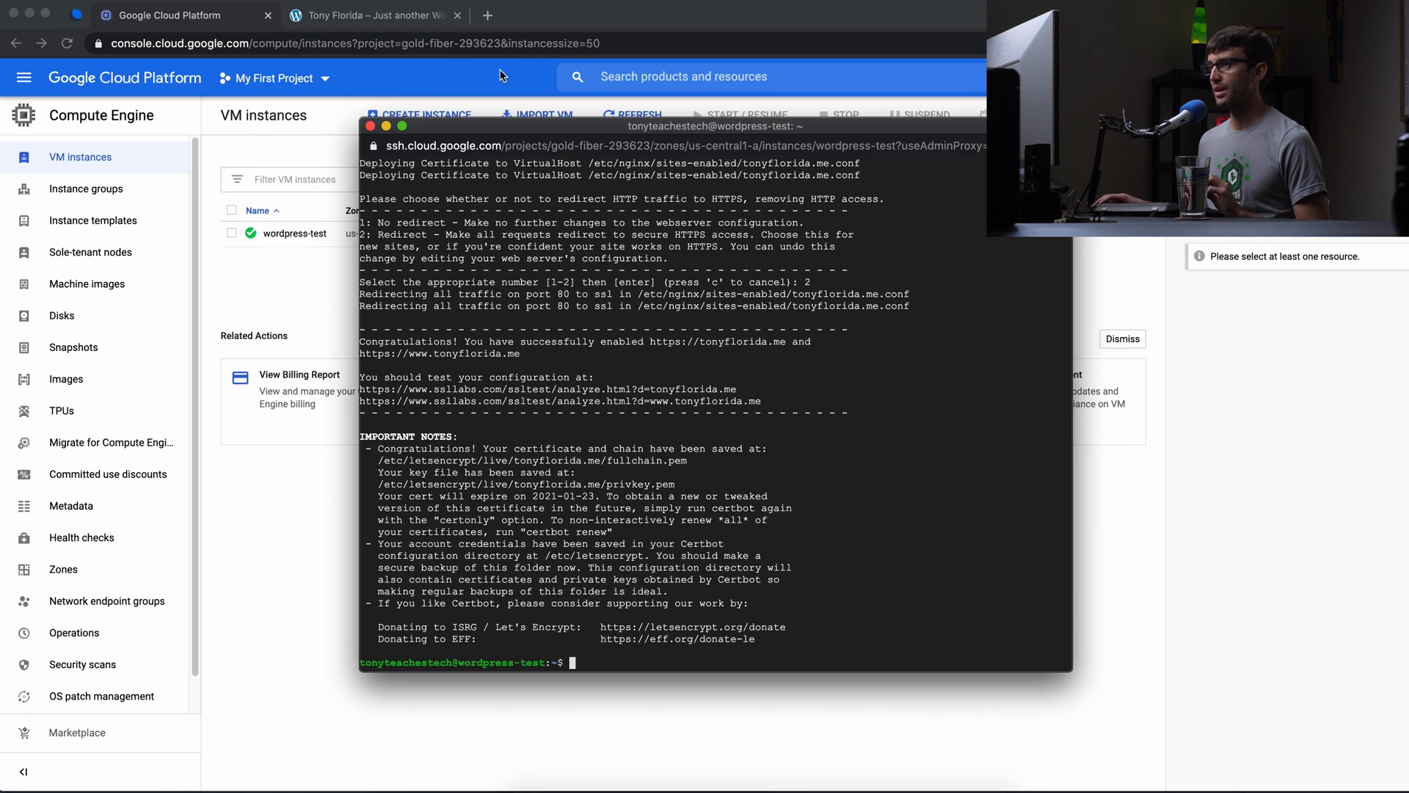
Step: Reload tonyflorida.me so it shows the secure padlock instead of Not Secure
left_click(379, 15)
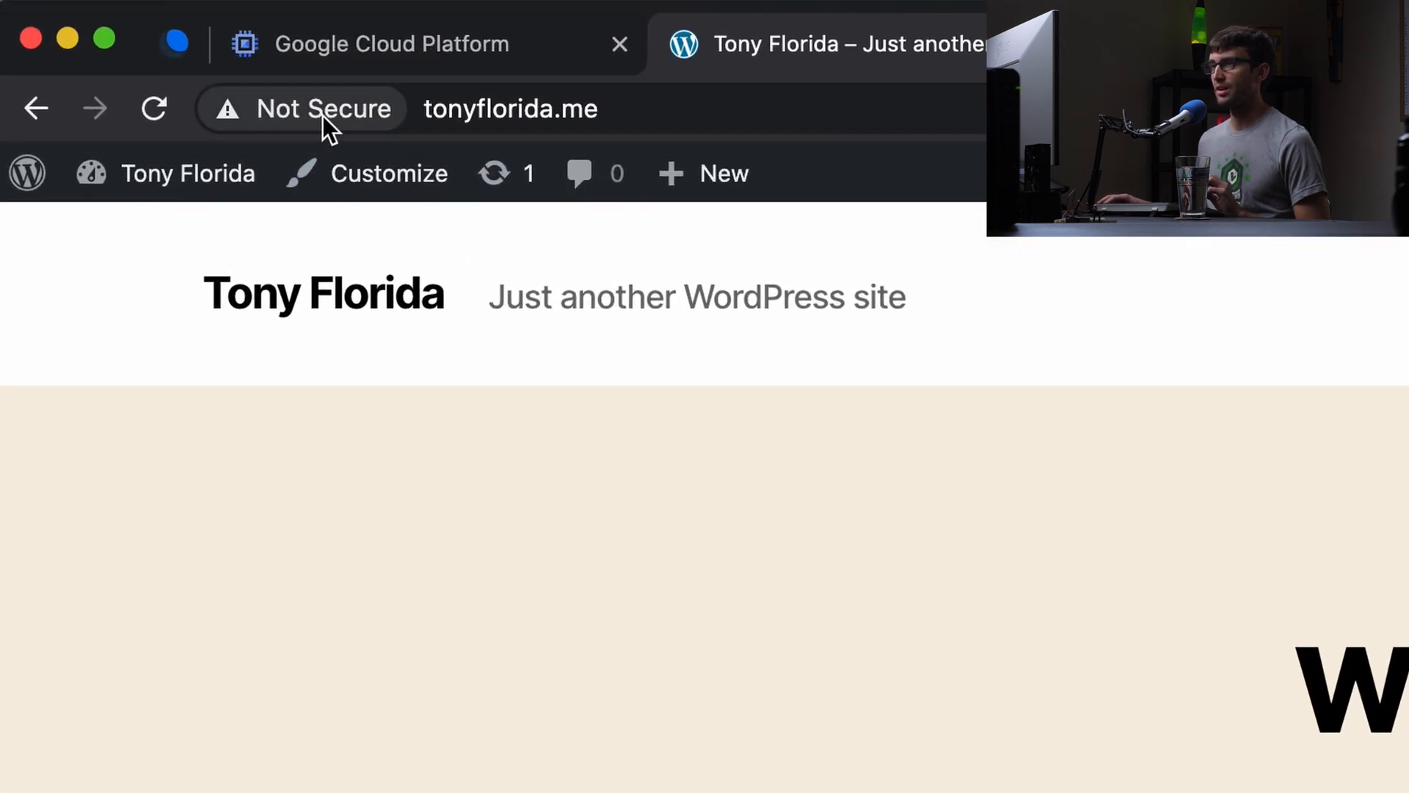
left_click(301, 108)
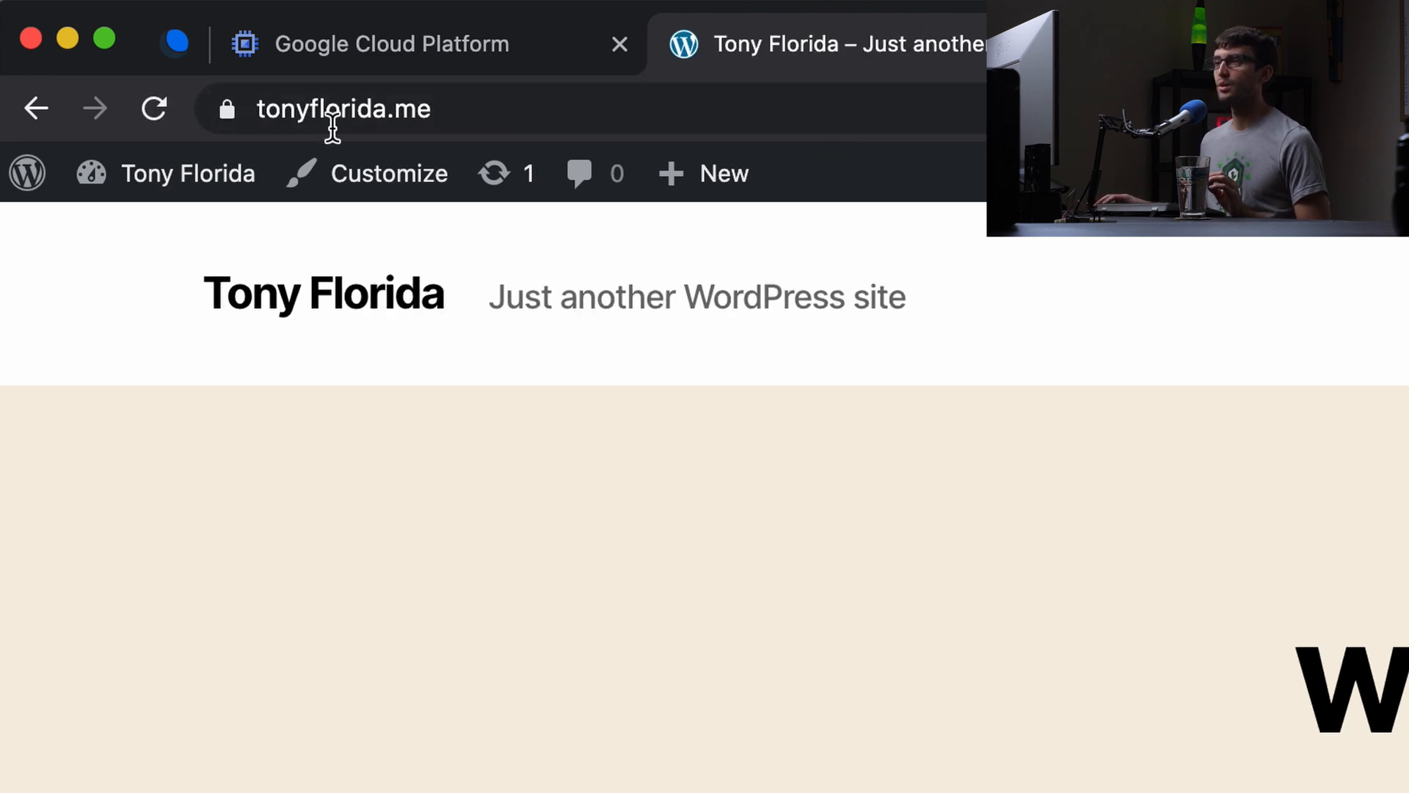
Step: View the site certificate from the padlock: Let's Encrypt Authority X3, valid until January 22, 2021
left_click(226, 108)
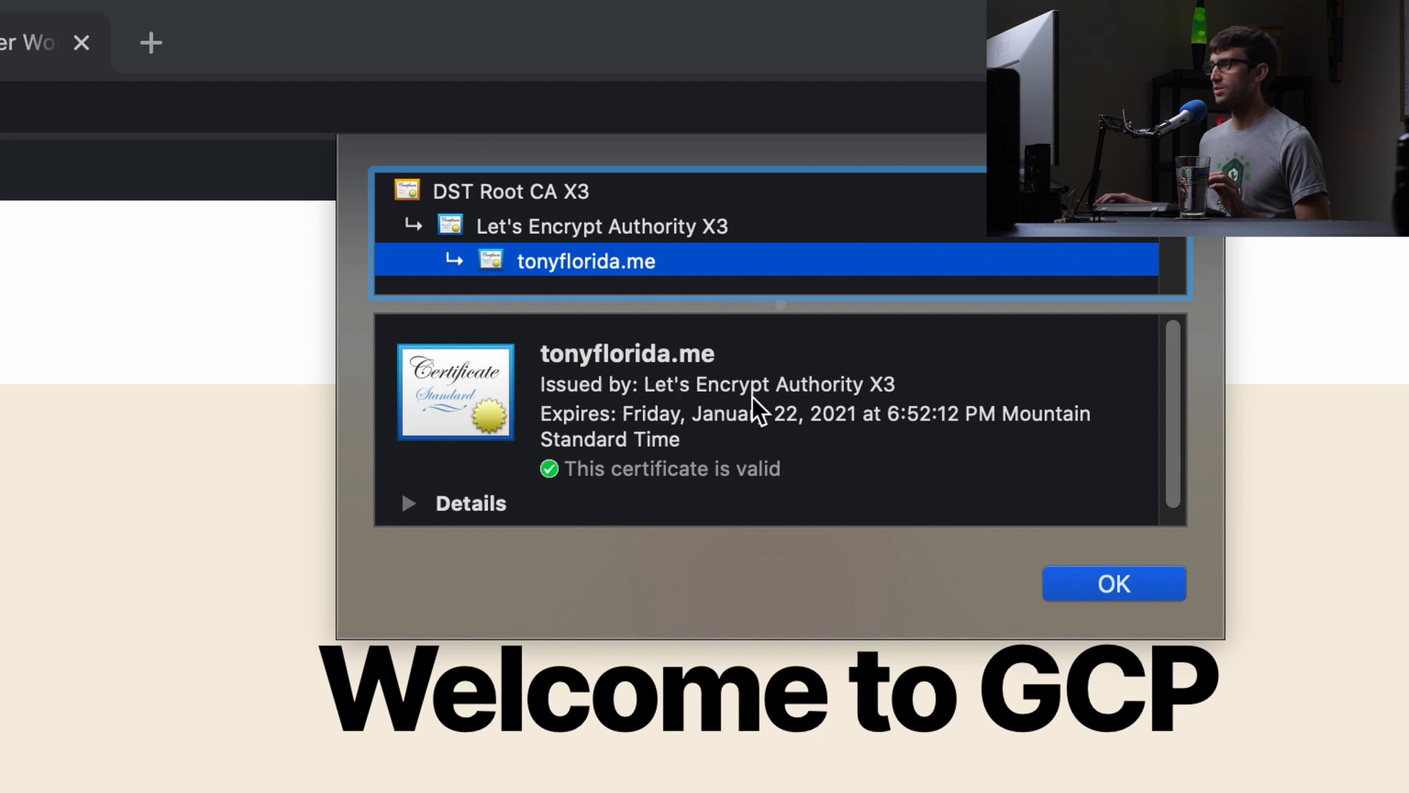
mouse_move(637, 440)
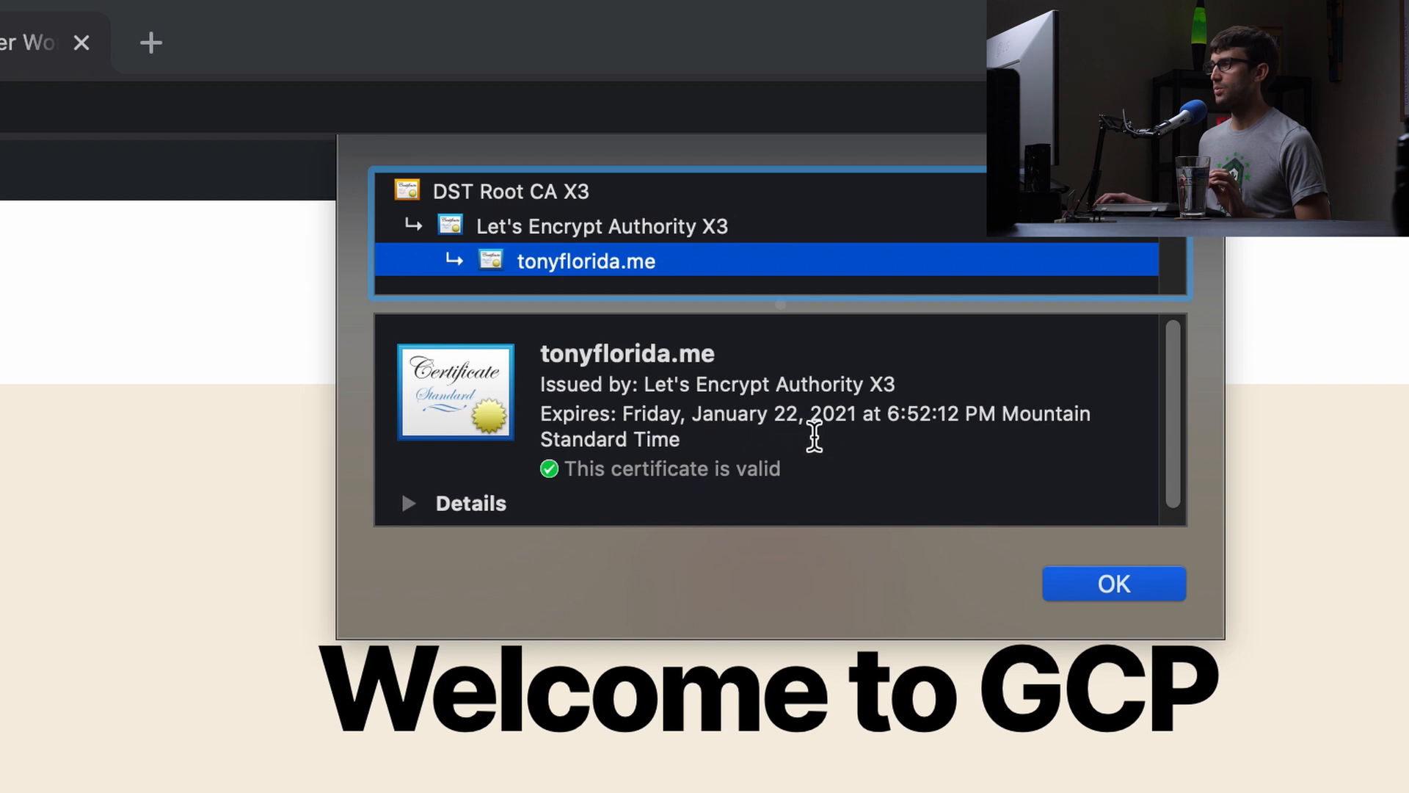
mouse_move(891, 442)
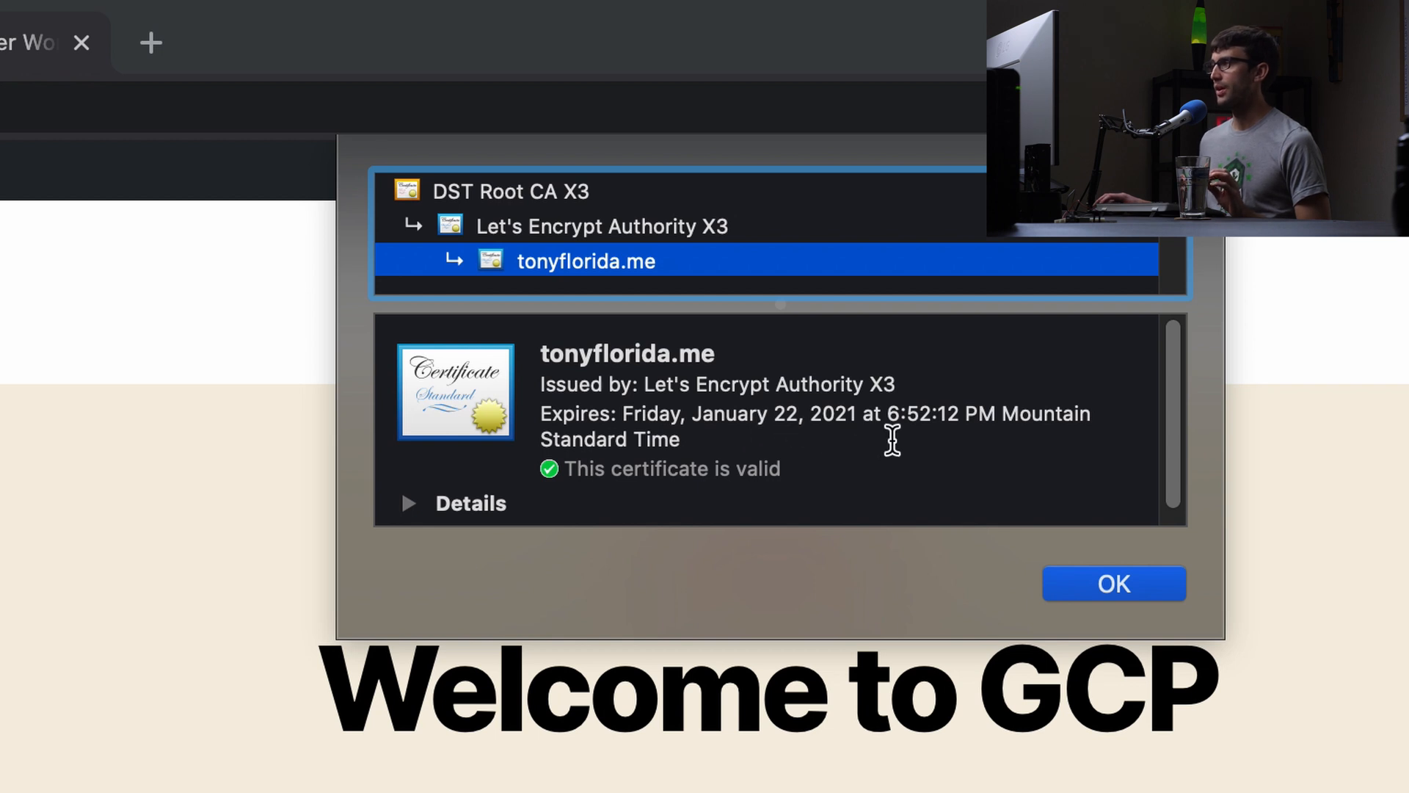
mouse_move(1007, 414)
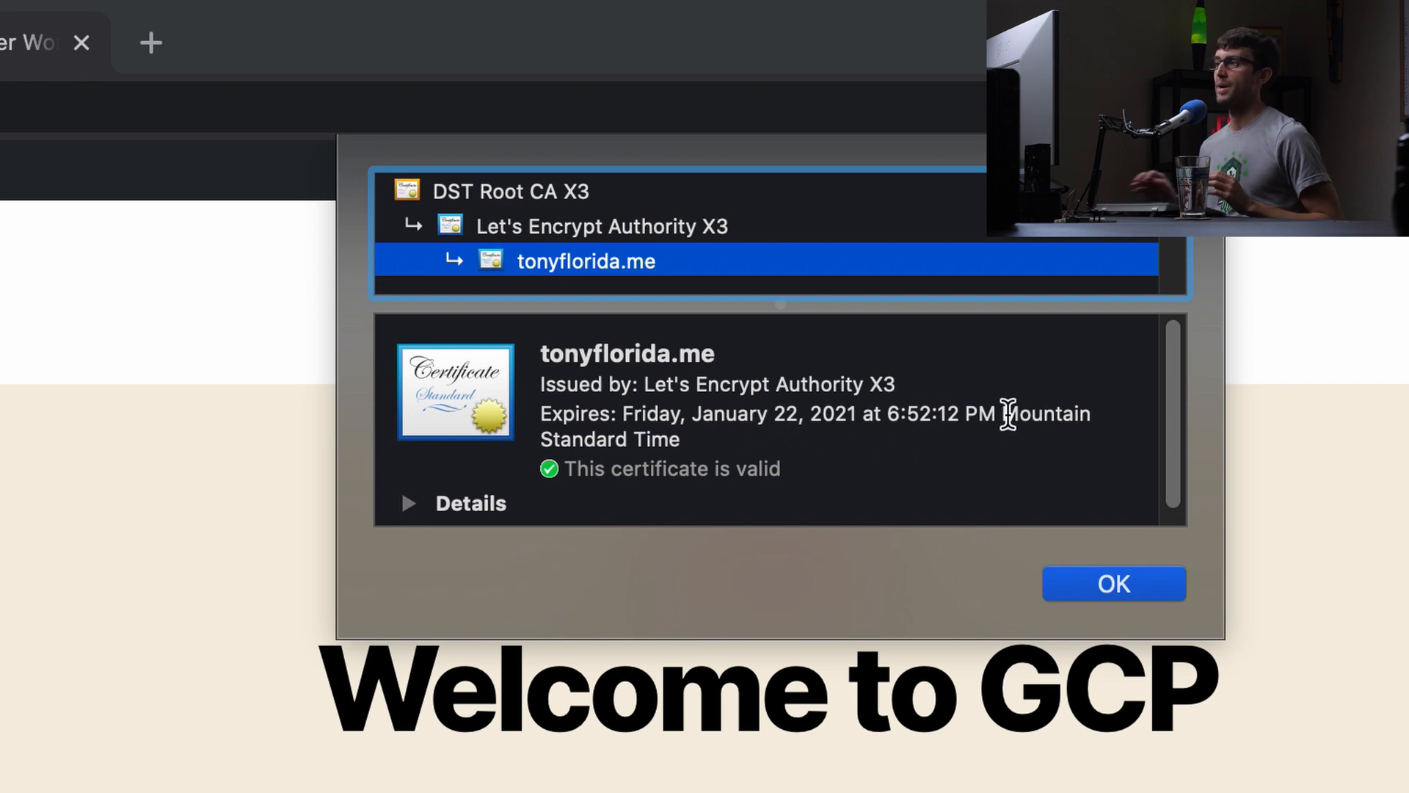